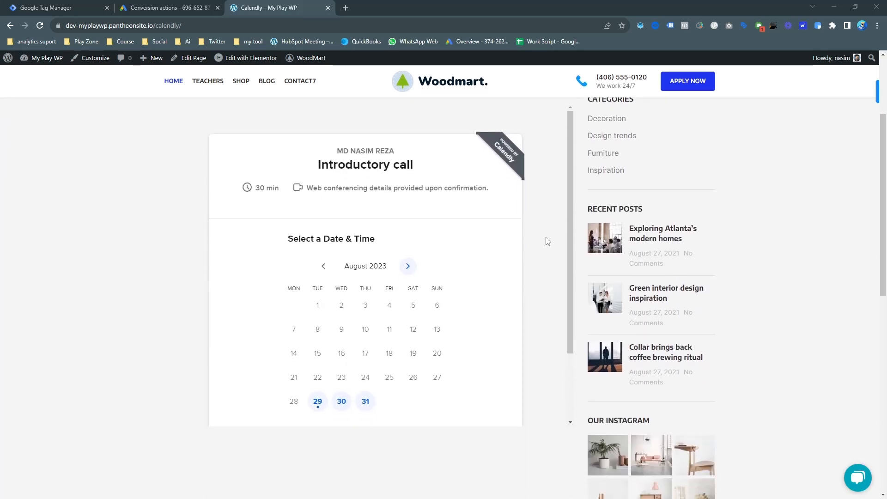
{"action": "mouse_move", "coordinate": [493, 144]}
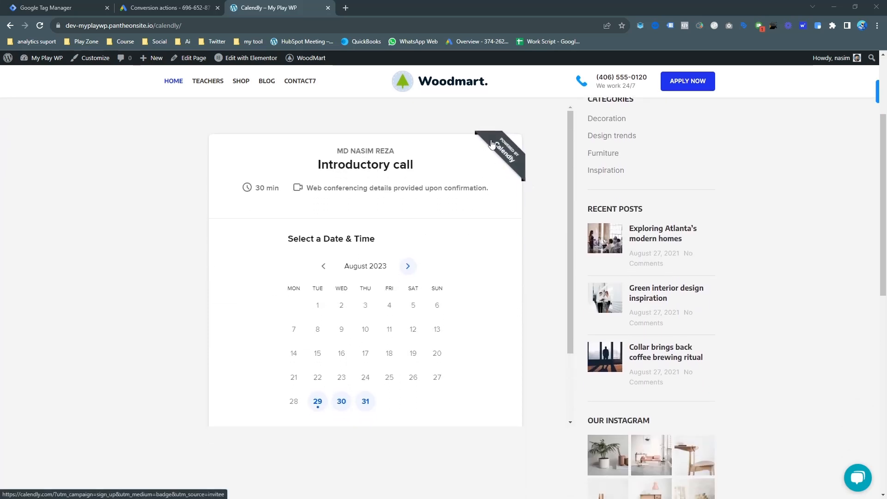
{"action": "mouse_move", "coordinate": [174, 162]}
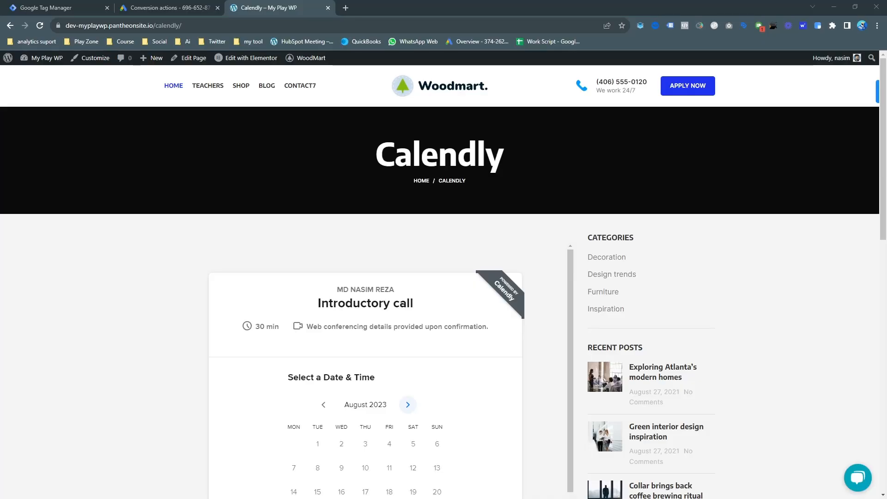
{"action": "mouse_move", "coordinate": [15, 156]}
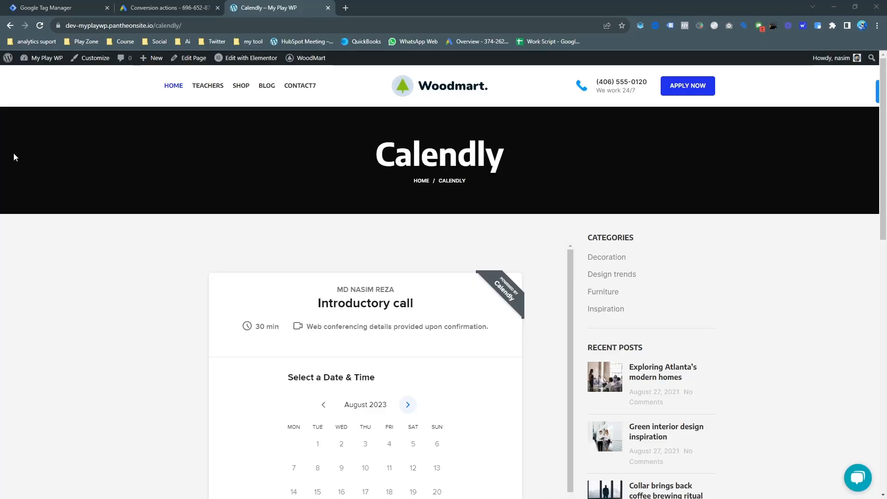
Show the Install Google Tag Manager dialog with the container's head and body snippets.
{"action": "scroll", "scroll_direction": "down", "scroll_amount": 3}
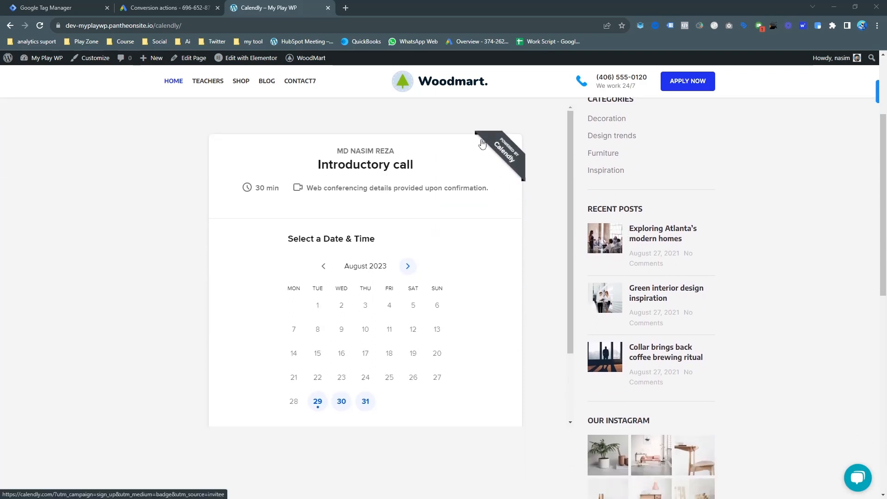
{"action": "mouse_move", "coordinate": [146, 179]}
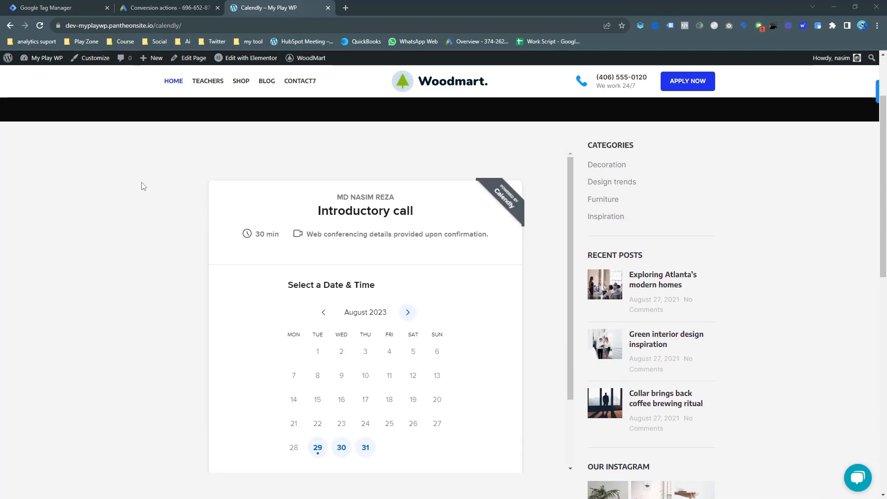
{"action": "left_click", "coordinate": [55, 8]}
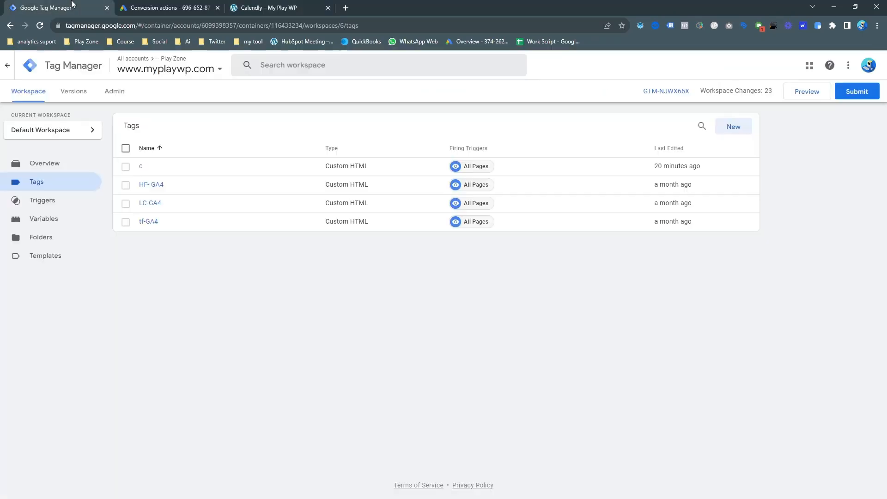
{"action": "mouse_move", "coordinate": [141, 166]}
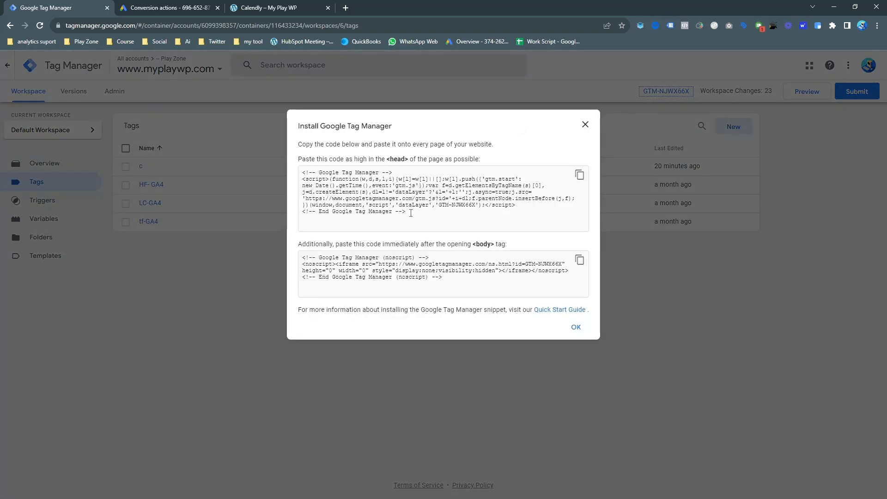
{"action": "mouse_move", "coordinate": [342, 159]}
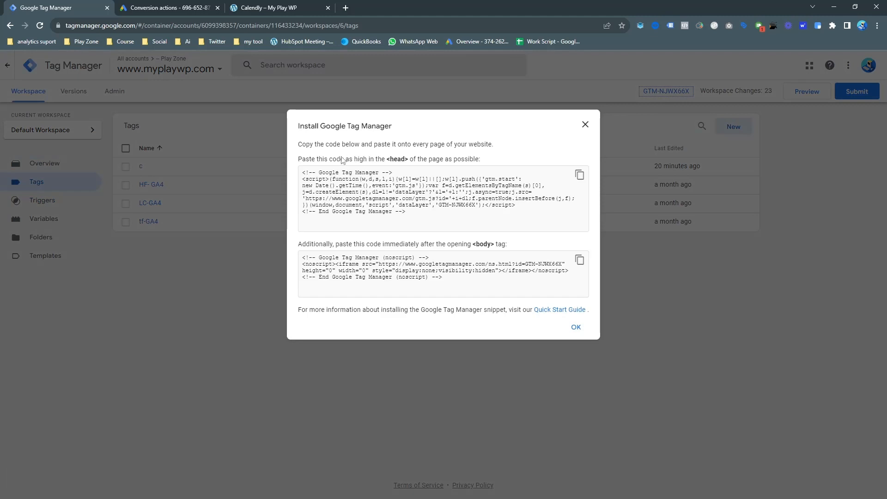
{"action": "mouse_move", "coordinate": [328, 166]}
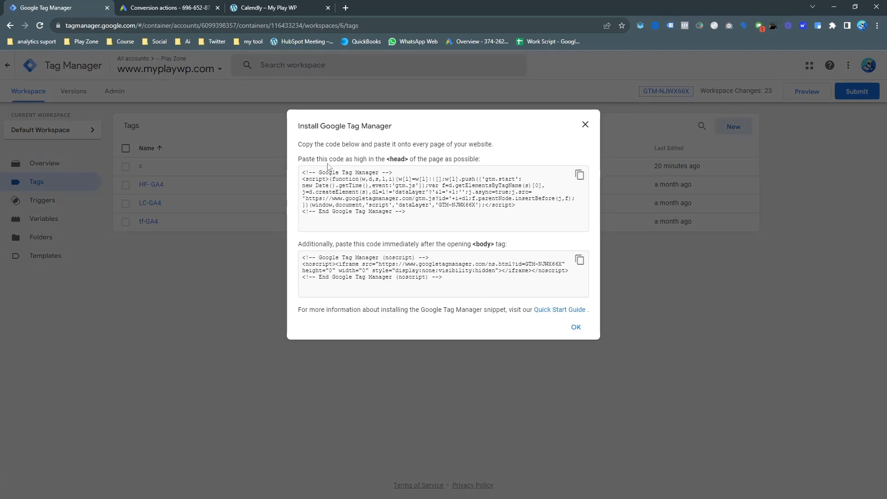
{"action": "left_click", "coordinate": [579, 175]}
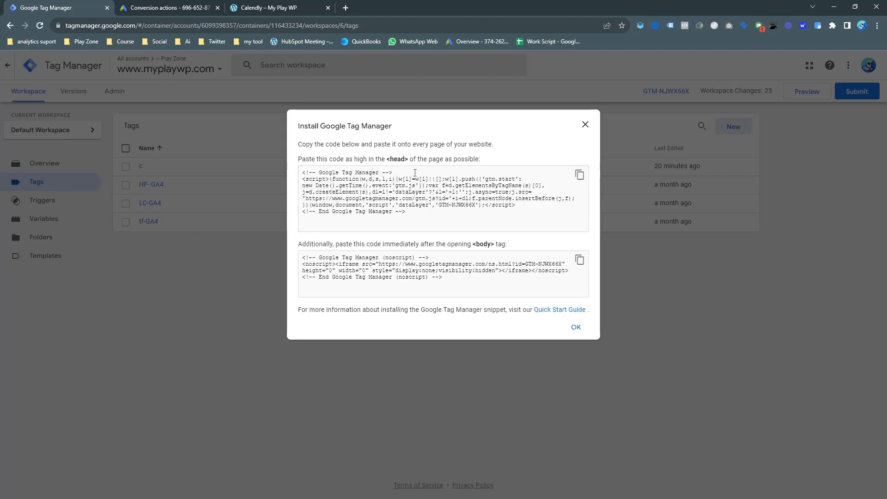
{"action": "mouse_move", "coordinate": [584, 138]}
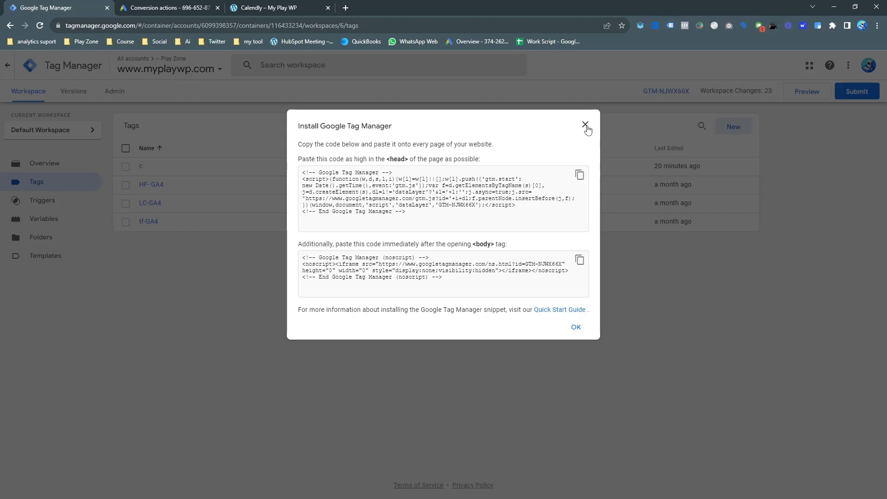
Start Preview mode and connect Tag Assistant to the dev site's Calendly page.
{"action": "left_click", "coordinate": [583, 124]}
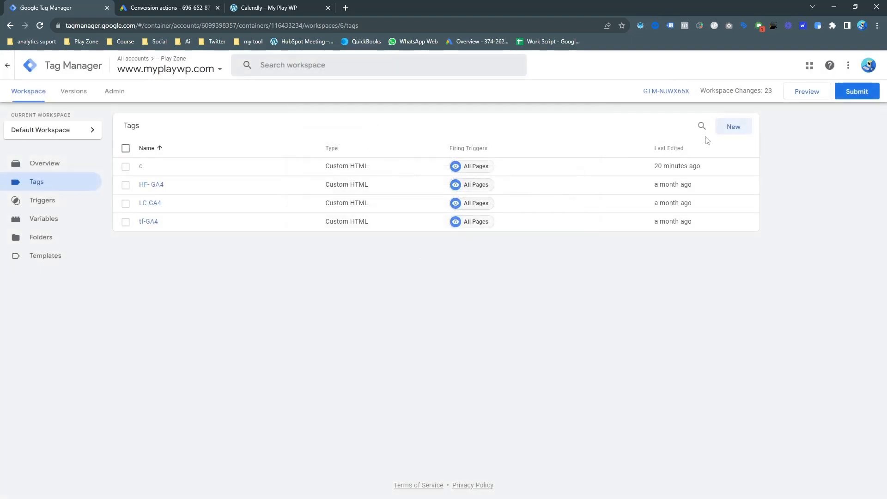
{"action": "left_click", "coordinate": [733, 125]}
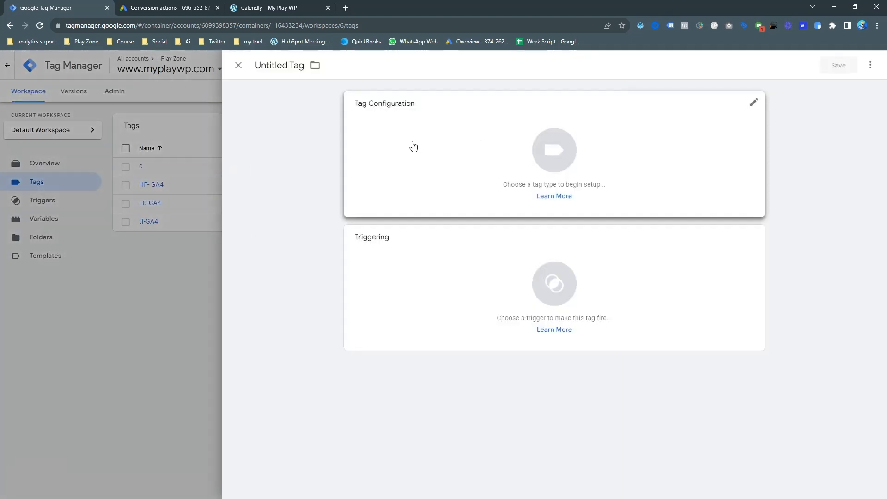
{"action": "left_click", "coordinate": [239, 65]}
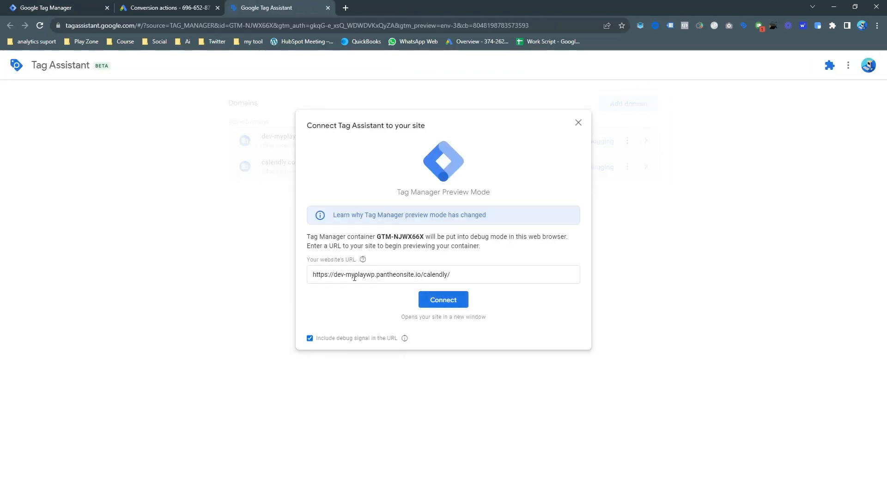
{"action": "mouse_move", "coordinate": [420, 294]}
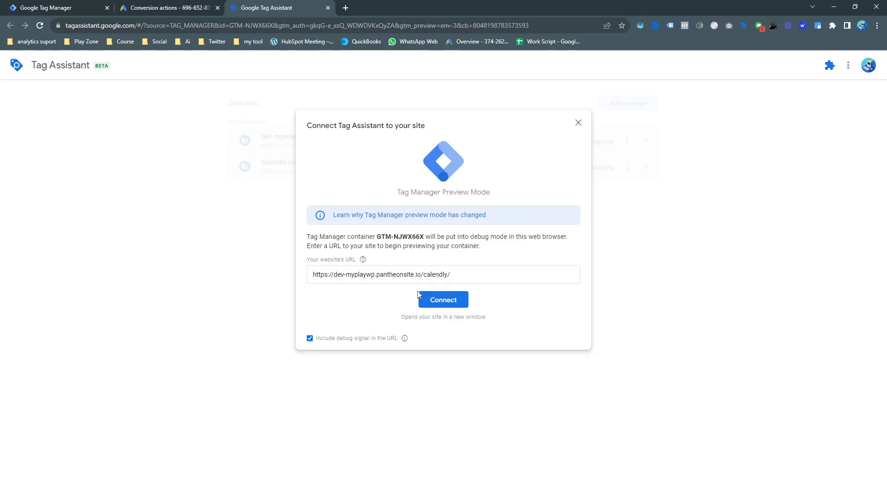
{"action": "left_click", "coordinate": [444, 300]}
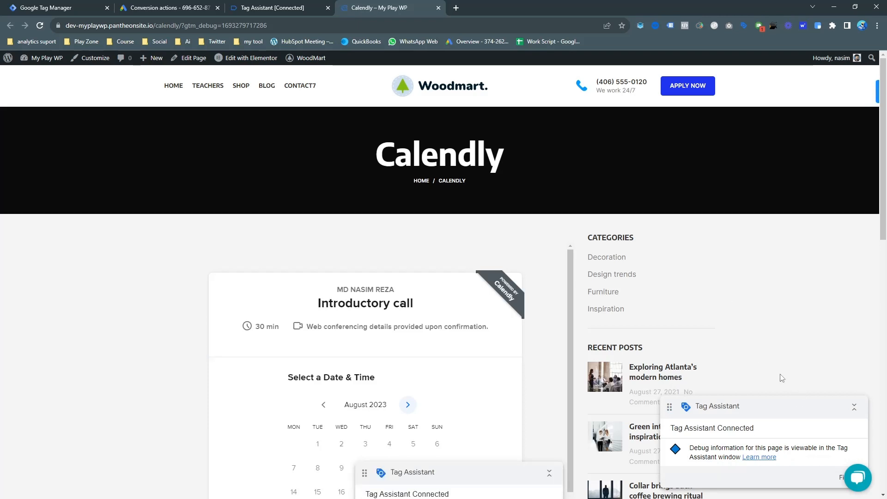
{"action": "mouse_move", "coordinate": [181, 61]}
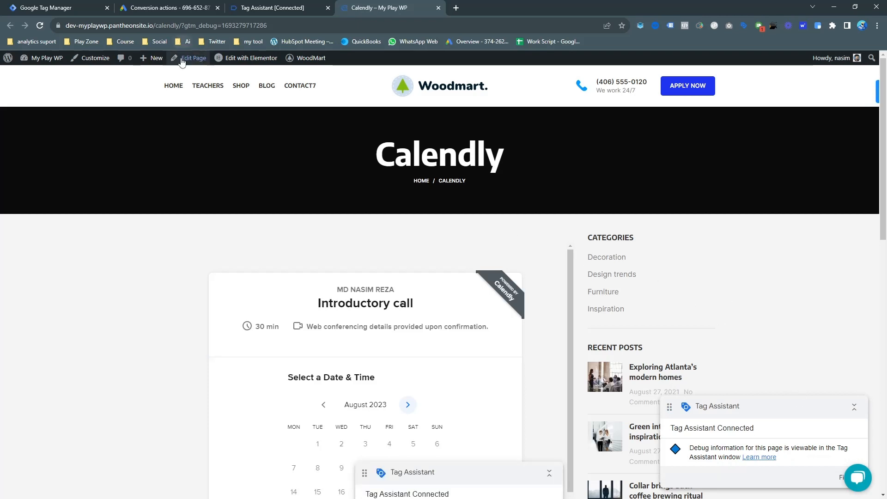
Dismiss the Tag Assistant connected notice and return to the Calendly booking page.
{"action": "left_click", "coordinate": [272, 7]}
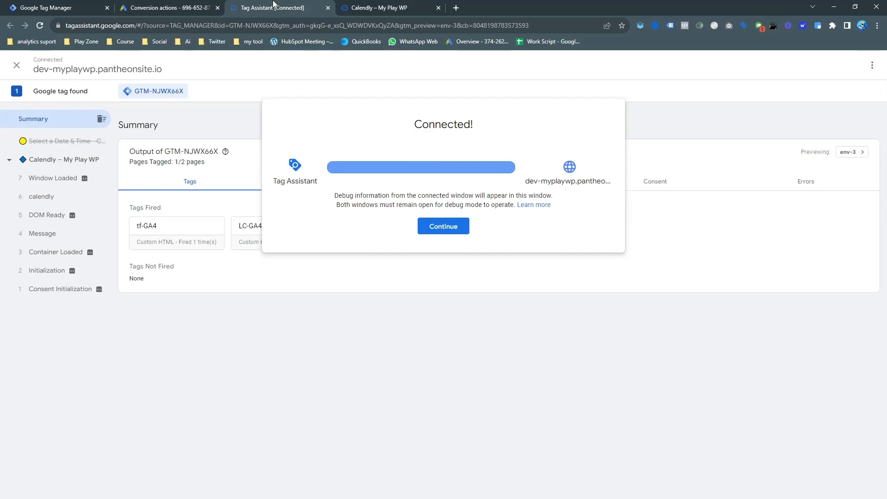
{"action": "left_click", "coordinate": [443, 225]}
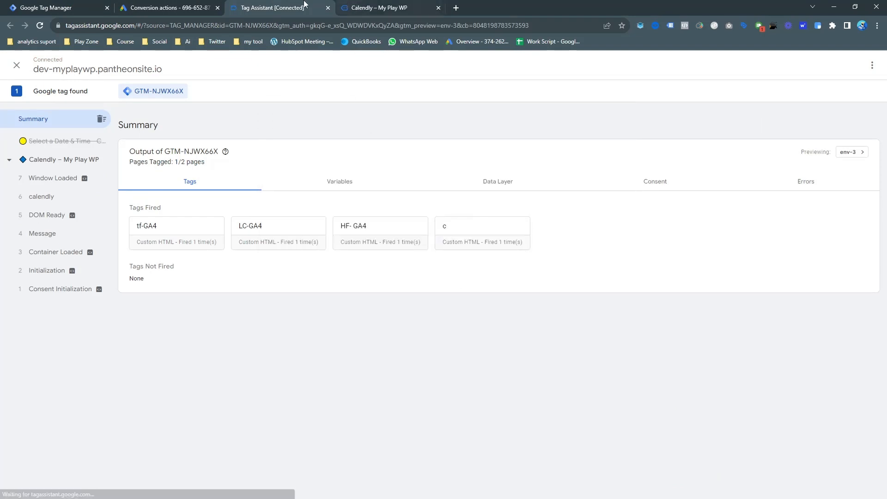
{"action": "left_click", "coordinate": [380, 7]}
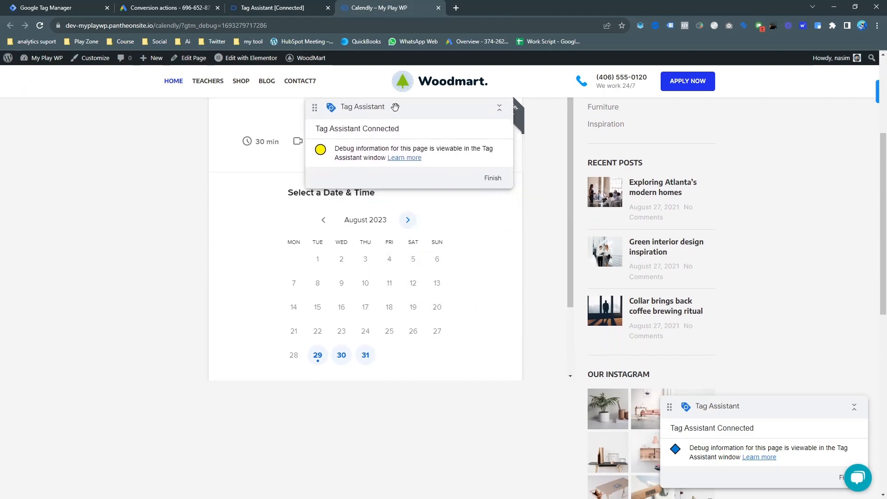
Book the Thursday August 31, 2:00am slot with the saved email and confirm the event.
{"action": "left_click", "coordinate": [365, 355]}
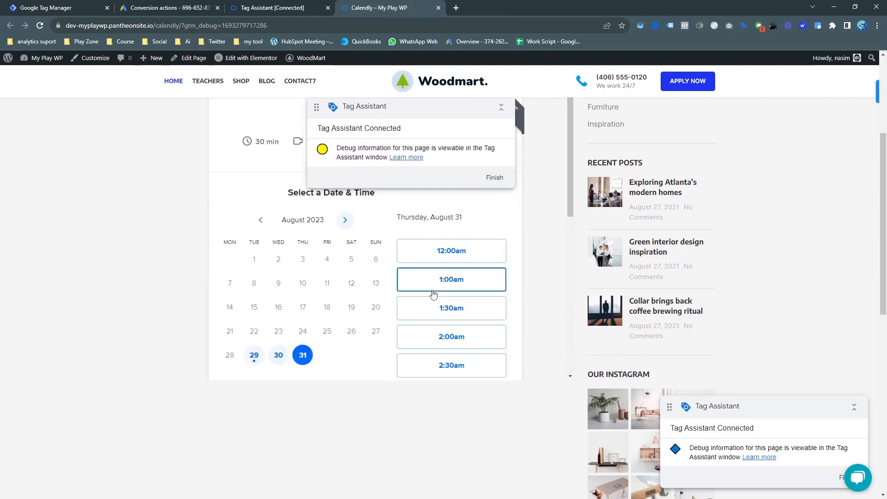
{"action": "left_click", "coordinate": [451, 336]}
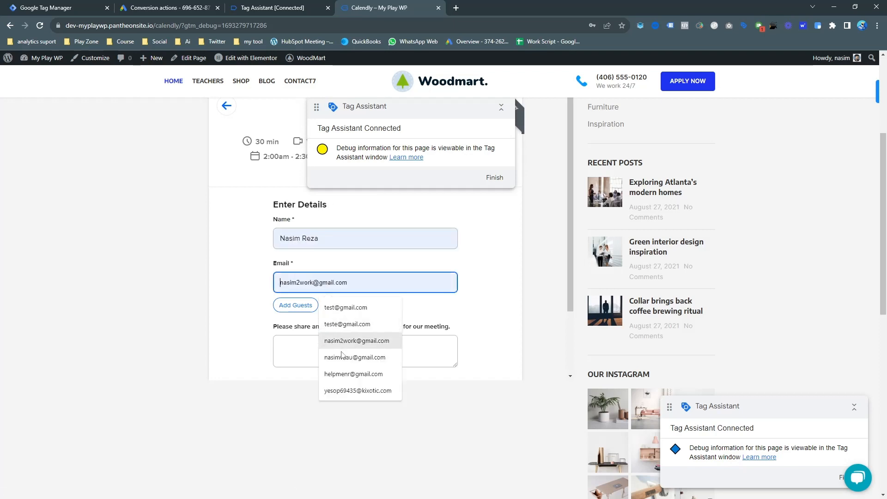
{"action": "left_click", "coordinate": [347, 324]}
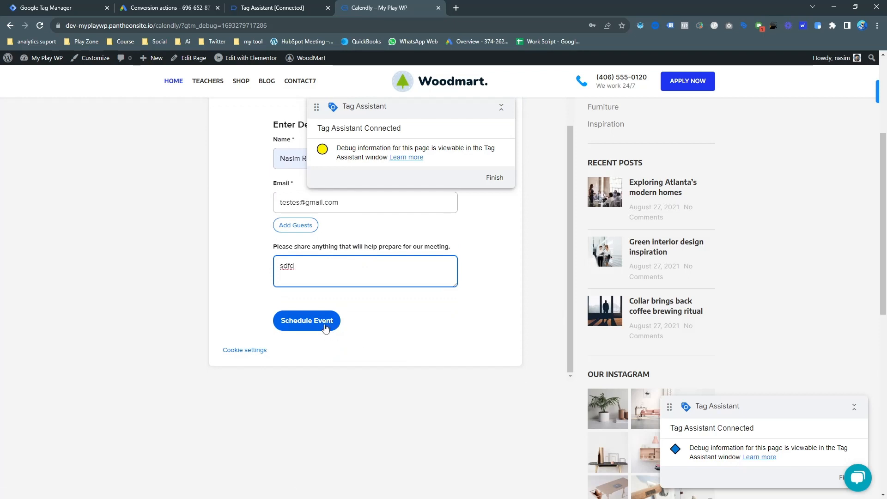
{"action": "left_click", "coordinate": [305, 320]}
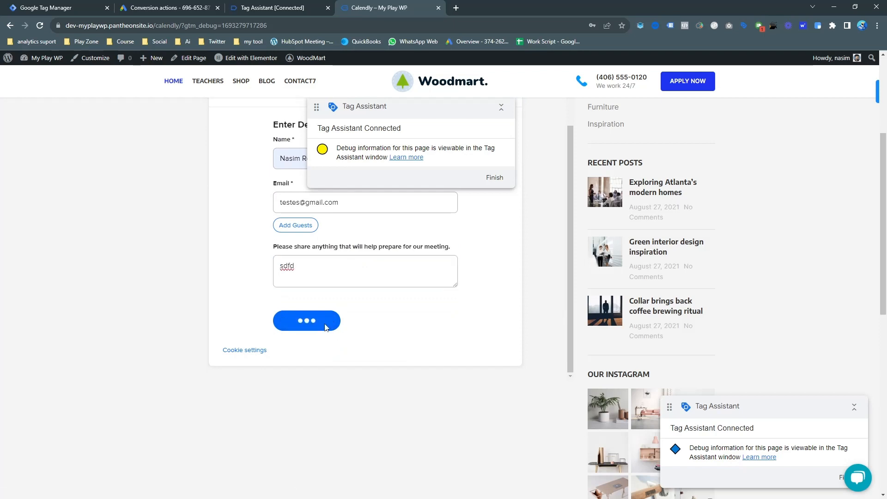
{"action": "left_click", "coordinate": [305, 321]}
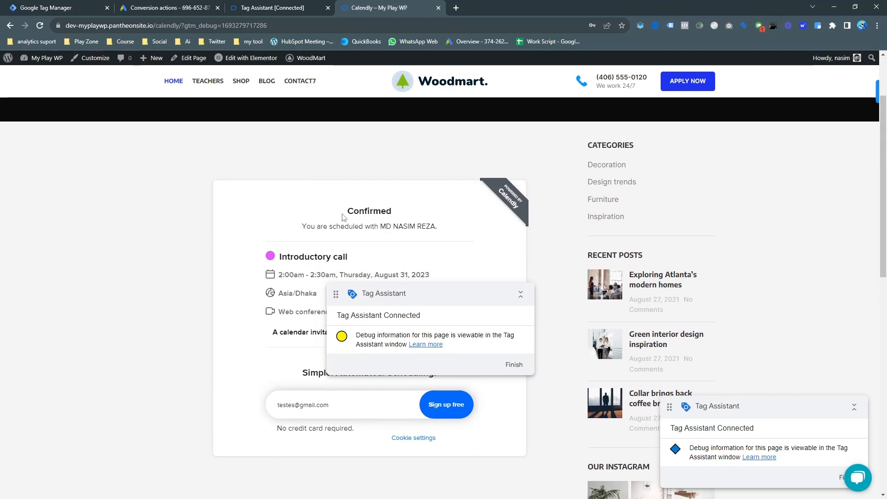
{"action": "mouse_move", "coordinate": [317, 82]}
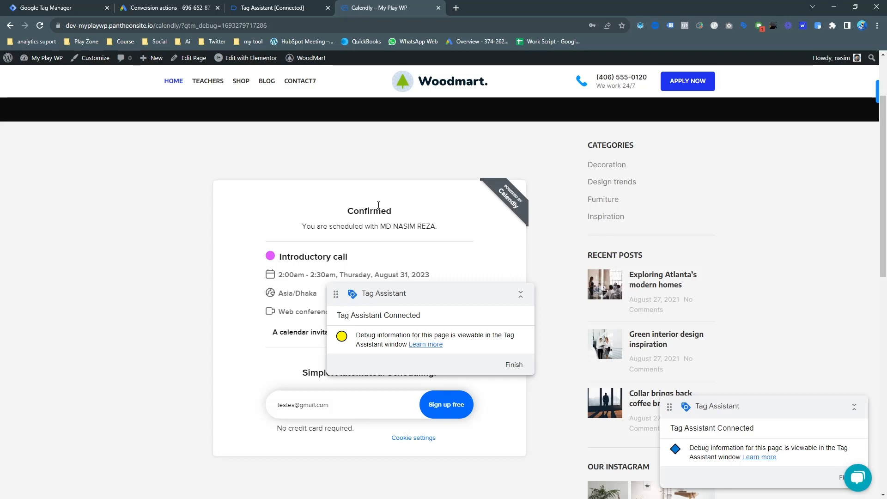
{"action": "mouse_move", "coordinate": [347, 252]}
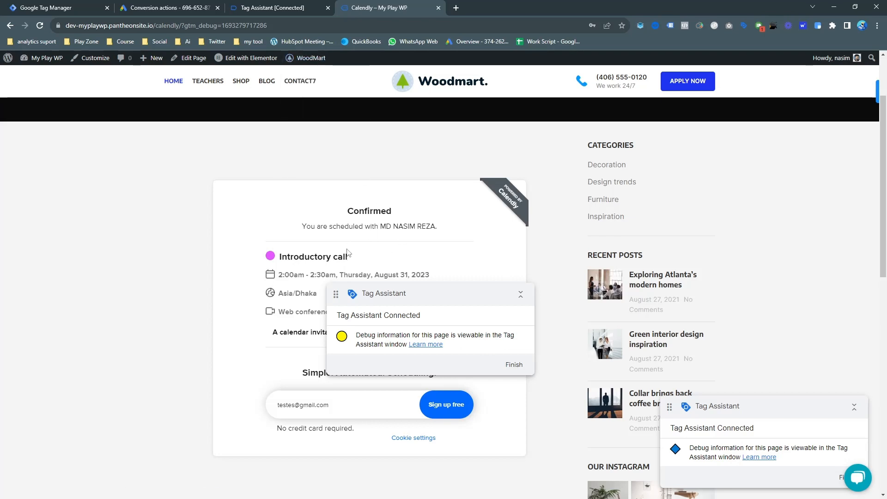
{"action": "mouse_move", "coordinate": [374, 235]}
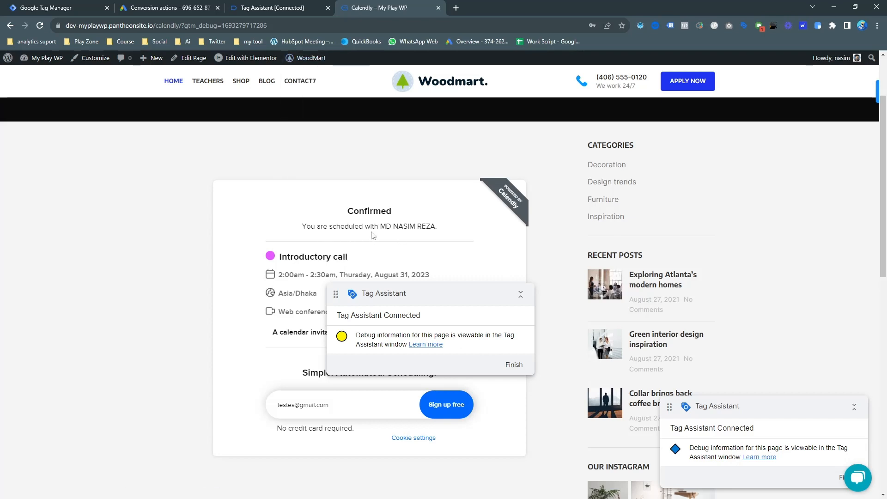
{"action": "mouse_move", "coordinate": [369, 229]}
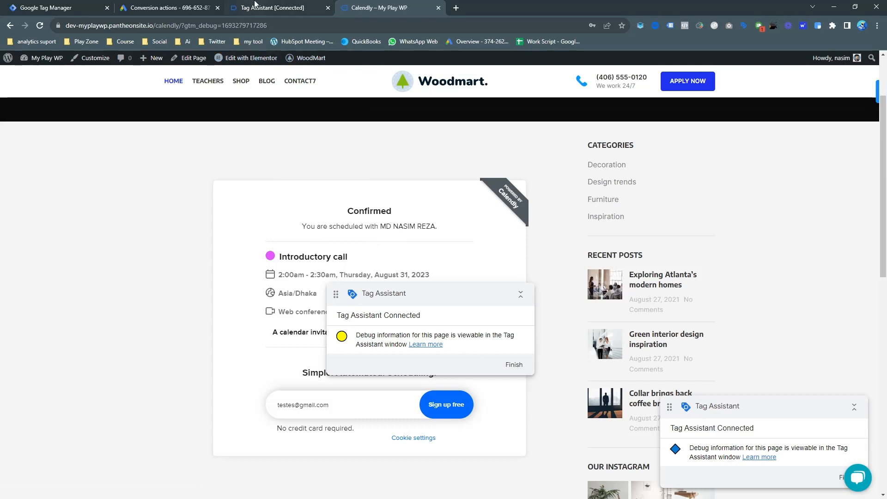
Inspect the calendly dataLayer events, including the event_scheduled push, in the debug session.
{"action": "left_click", "coordinate": [276, 8]}
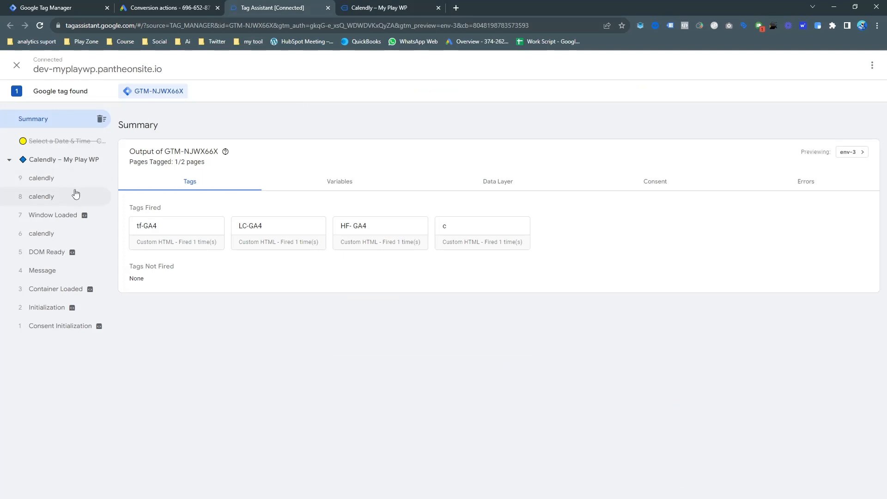
{"action": "left_click", "coordinate": [41, 196]}
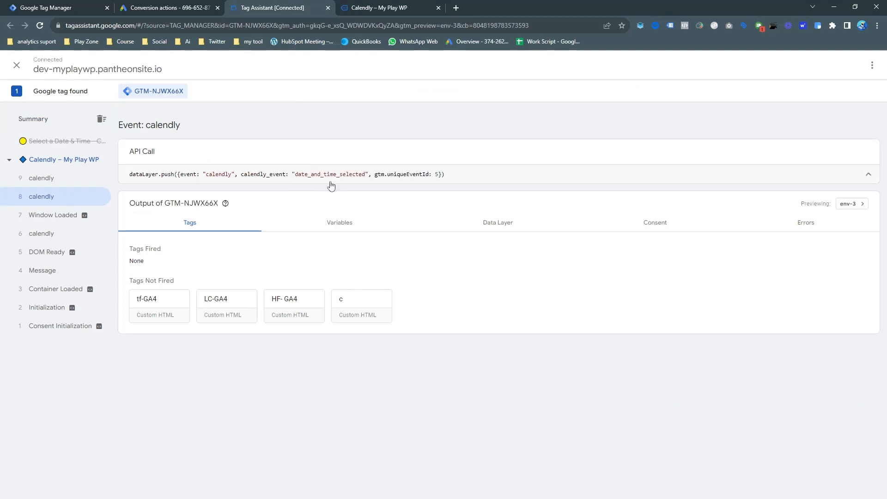
{"action": "mouse_move", "coordinate": [361, 185]}
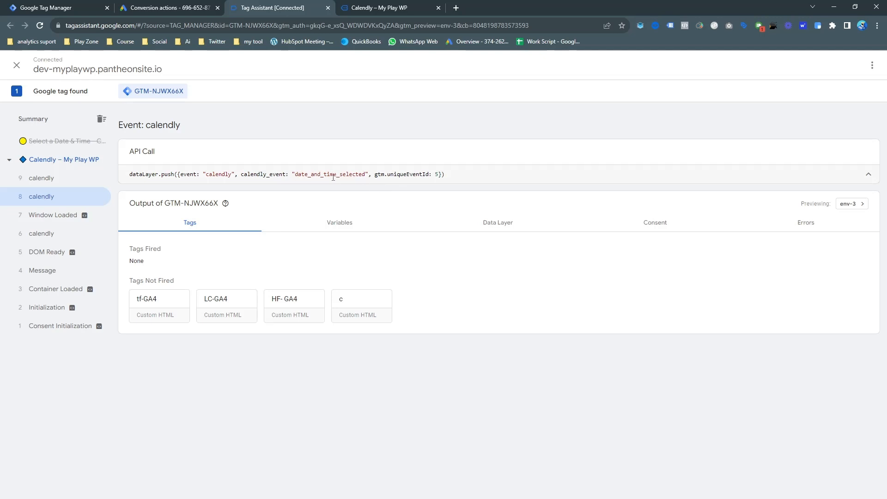
{"action": "left_click", "coordinate": [41, 178]}
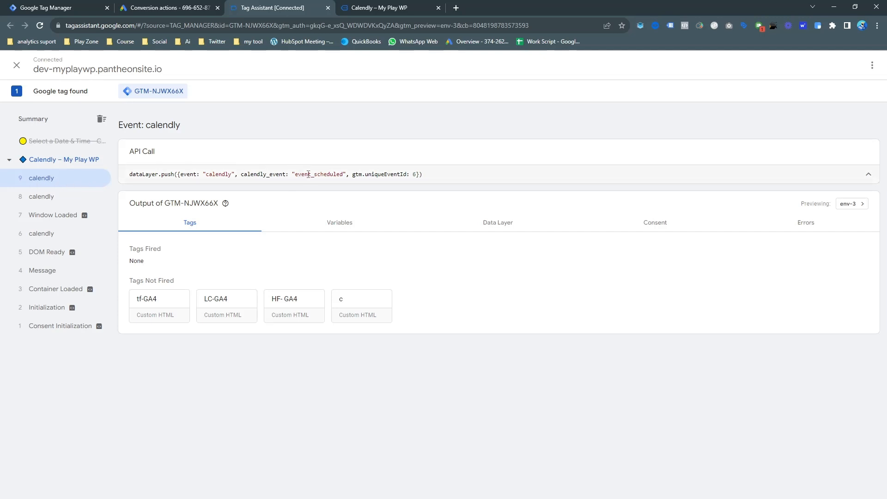
{"action": "mouse_move", "coordinate": [310, 187]}
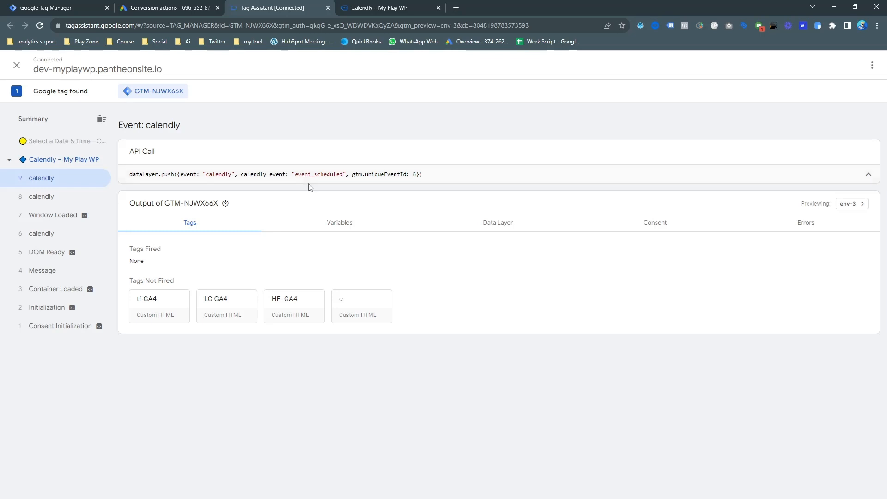
Start a new tag of type Google Ads Conversion Tracking in the workspace.
{"action": "left_click", "coordinate": [166, 8]}
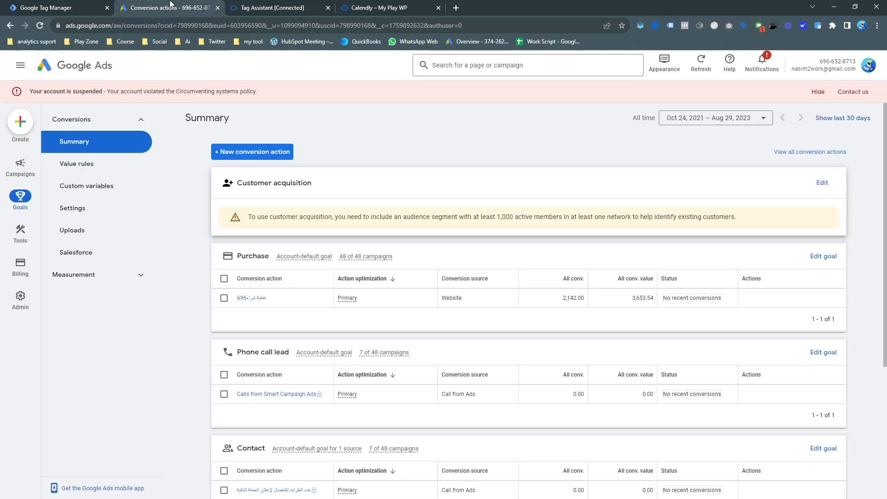
{"action": "left_click", "coordinate": [47, 7]}
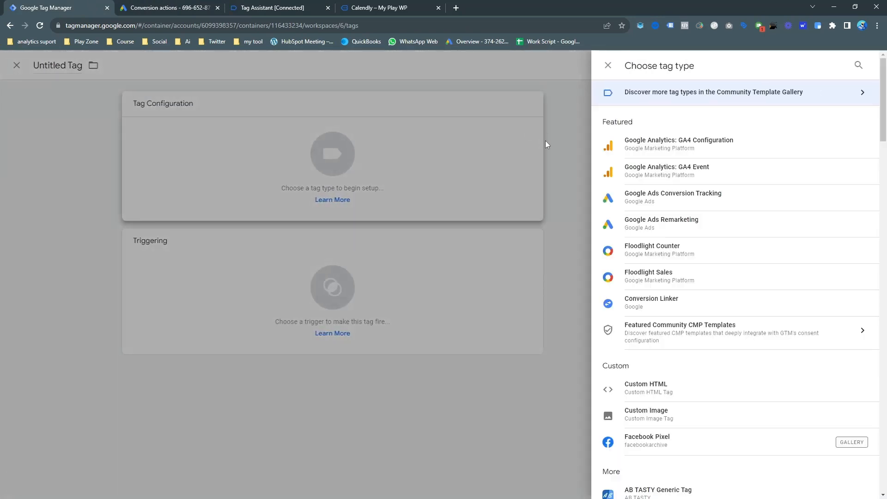
{"action": "mouse_move", "coordinate": [663, 200]}
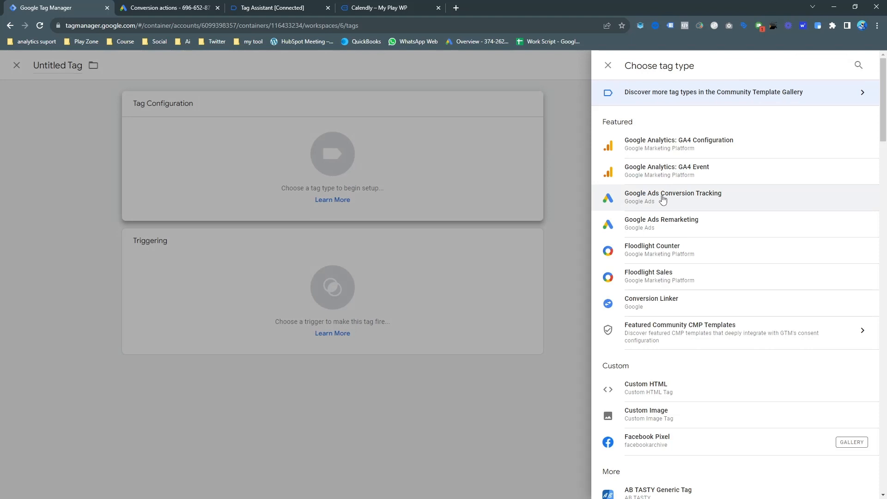
{"action": "left_click", "coordinate": [672, 196]}
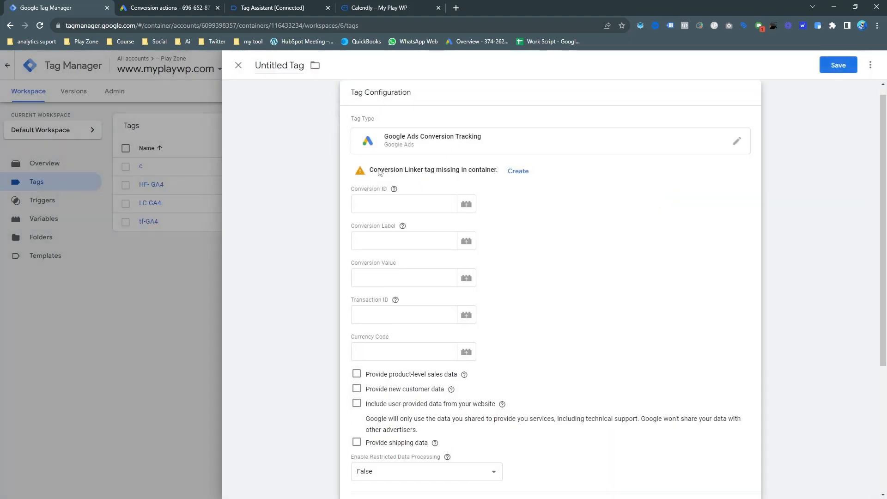
Create and save the missing Conversion Linker tag, then return to the unfinished conversion tag.
{"action": "left_click", "coordinate": [517, 171]}
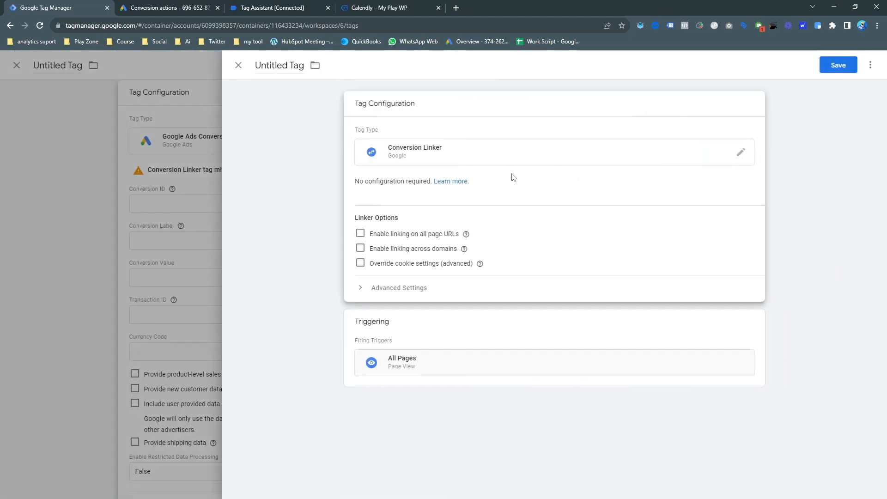
{"action": "left_click", "coordinate": [838, 64]}
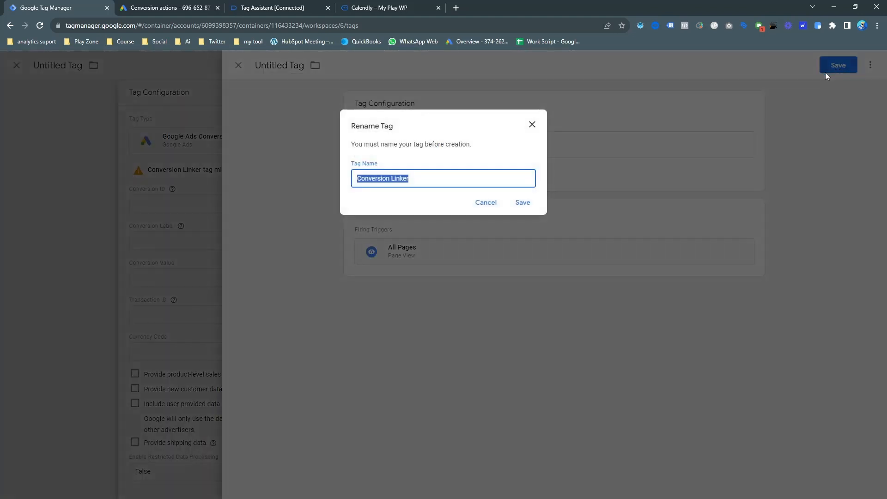
{"action": "left_click", "coordinate": [522, 202]}
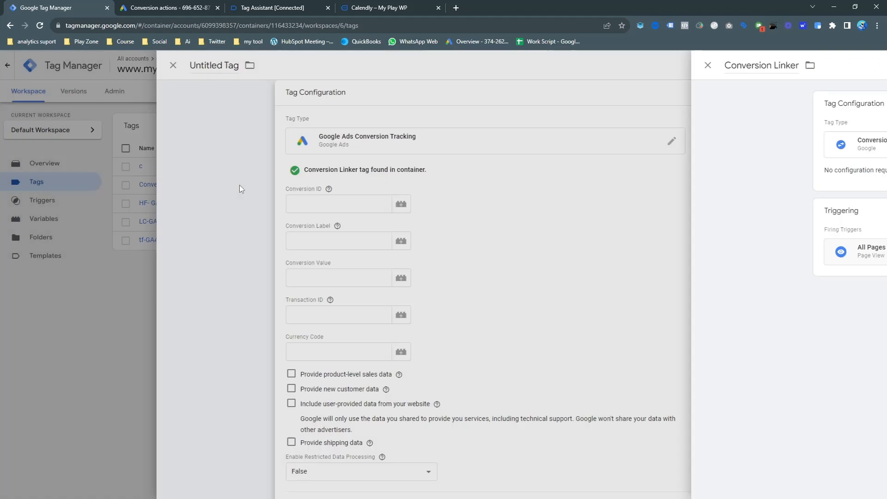
{"action": "left_click", "coordinate": [707, 65]}
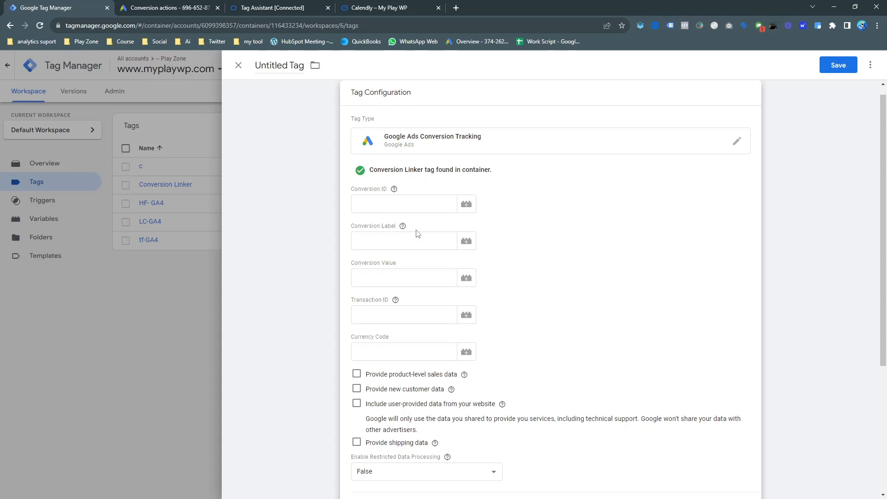
{"action": "scroll", "scroll_direction": "down", "scroll_amount": 3}
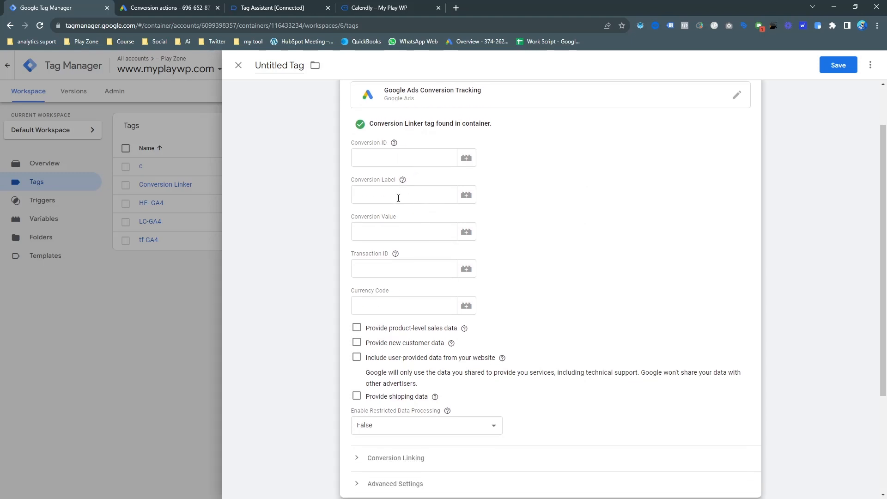
{"action": "mouse_move", "coordinate": [403, 220]}
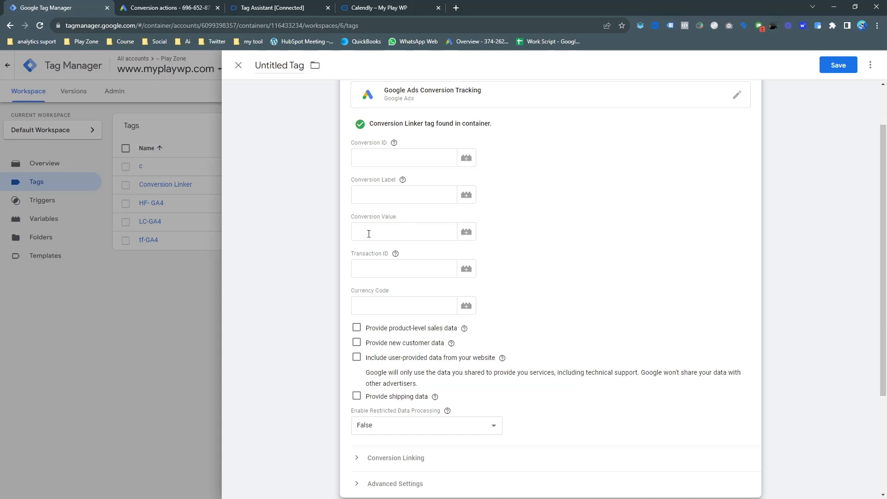
{"action": "mouse_move", "coordinate": [382, 262]}
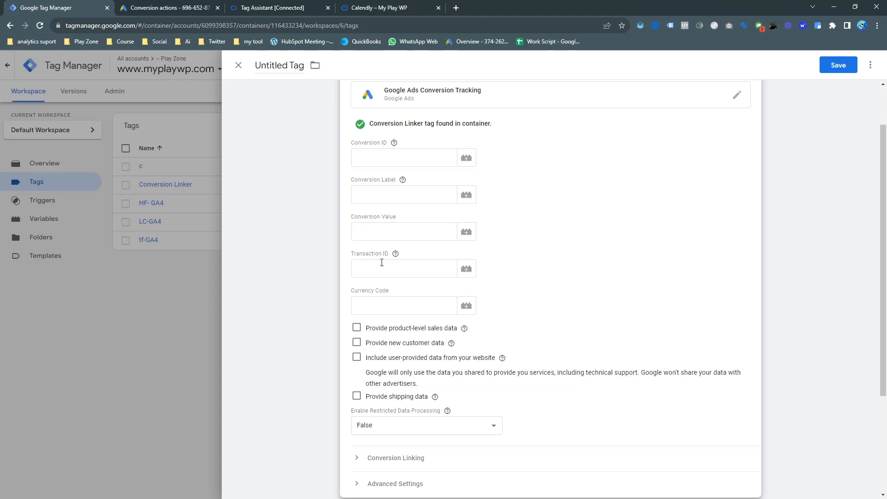
{"action": "mouse_move", "coordinate": [372, 285]}
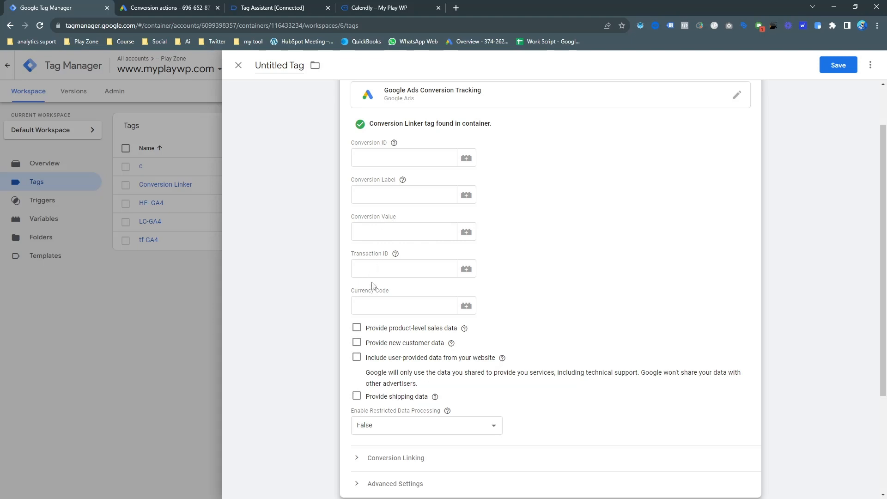
{"action": "mouse_move", "coordinate": [504, 235]}
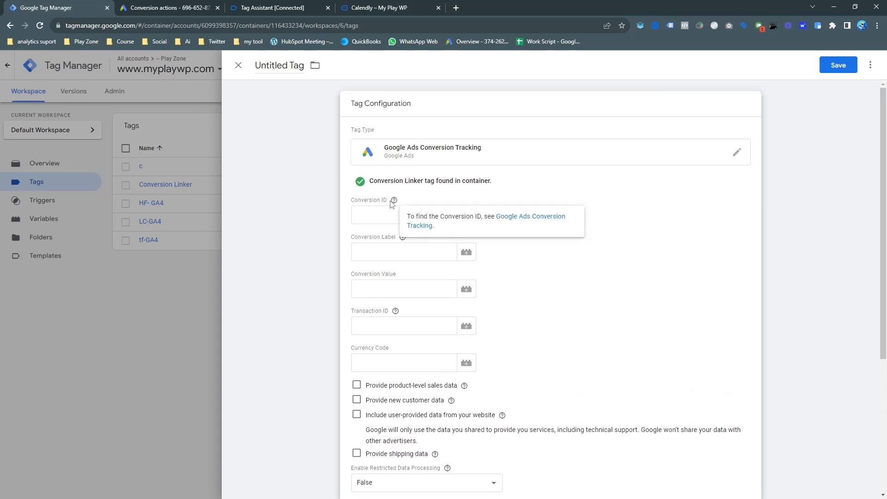
{"action": "mouse_move", "coordinate": [372, 236]}
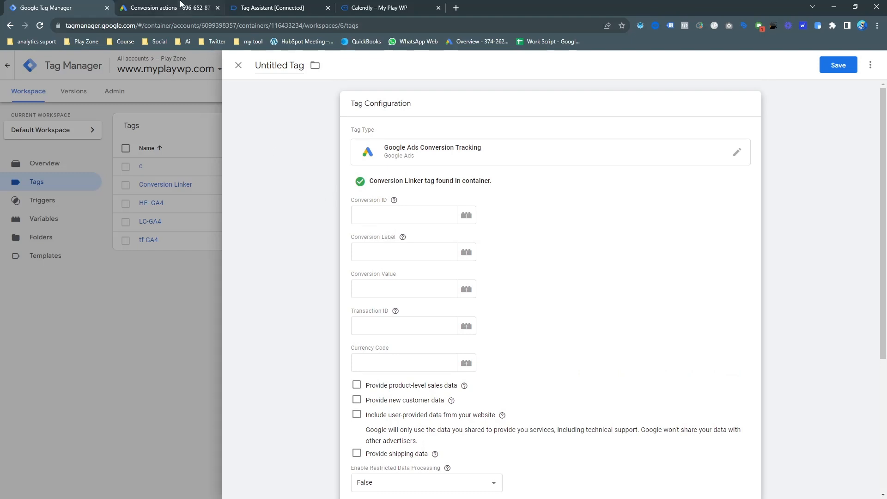
Begin a new Website conversion action in Google Ads and scan the site domain for setup options.
{"action": "left_click", "coordinate": [166, 8]}
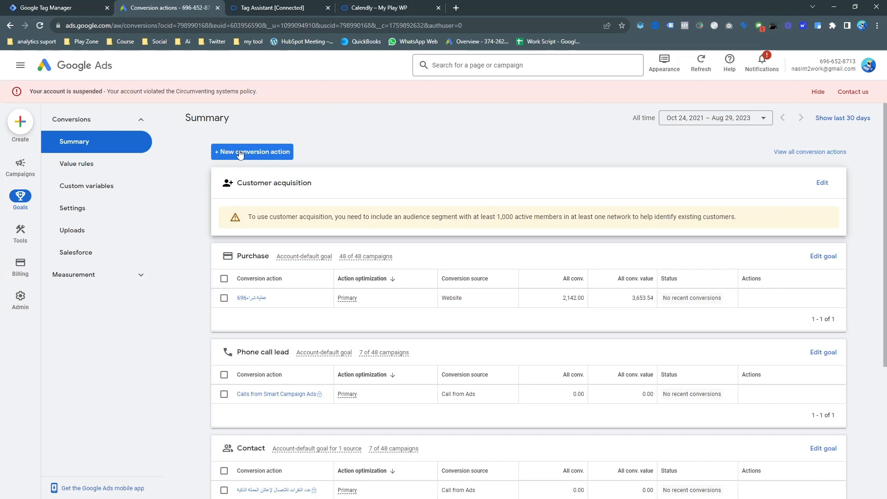
{"action": "left_click", "coordinate": [252, 152]}
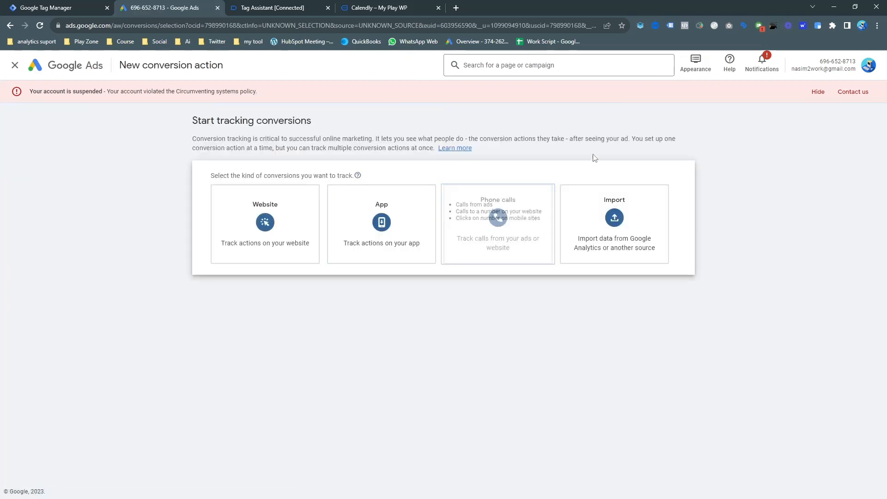
{"action": "left_click", "coordinate": [265, 224]}
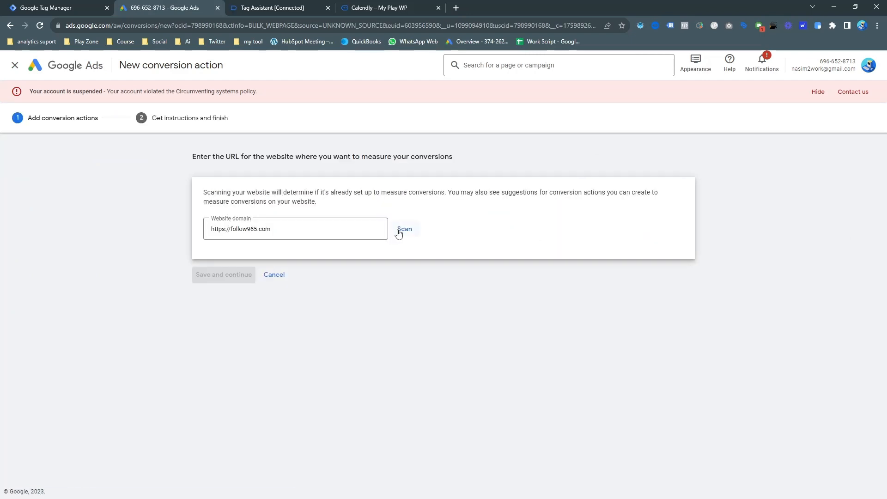
{"action": "left_click", "coordinate": [404, 229]}
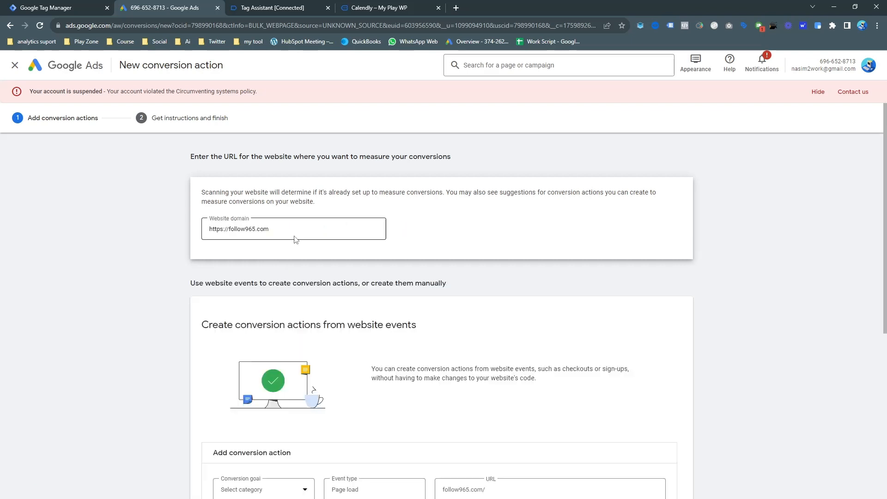
{"action": "scroll", "scroll_direction": "down", "scroll_amount": 3}
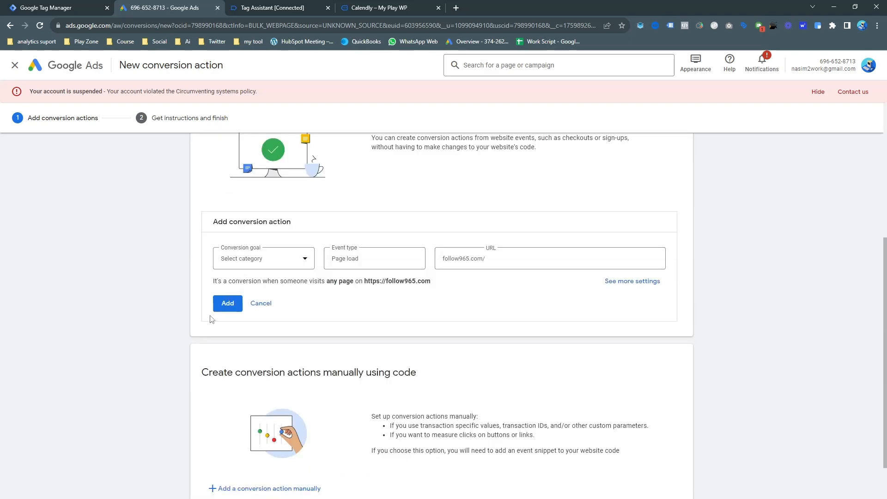
{"action": "scroll", "scroll_direction": "down", "scroll_amount": 3}
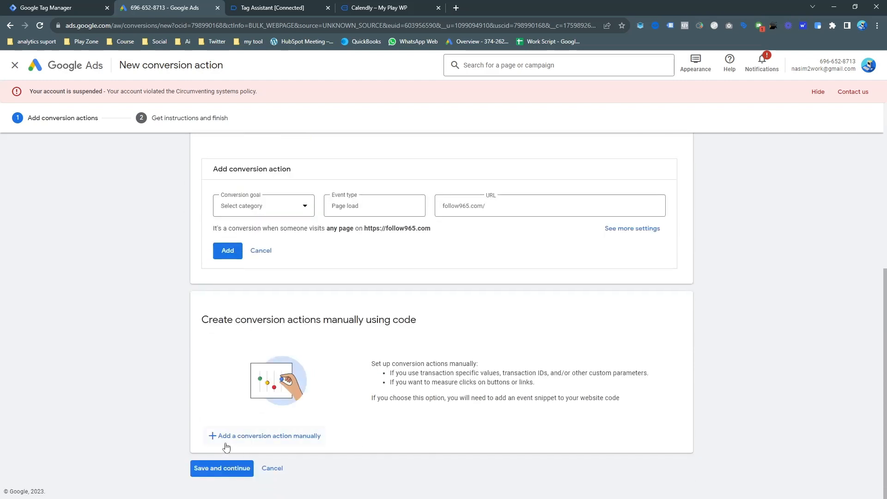
Add a conversion action manually categorised as Book appointment.
{"action": "left_click", "coordinate": [268, 436]}
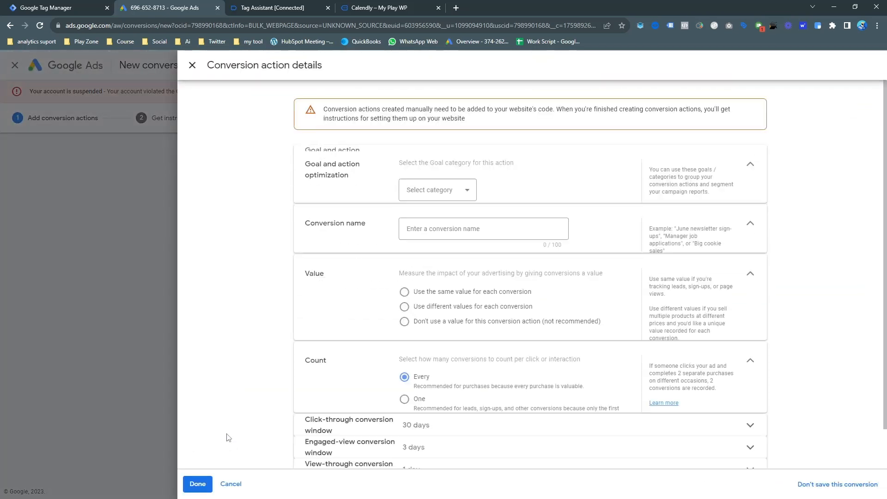
{"action": "left_click", "coordinate": [437, 190]}
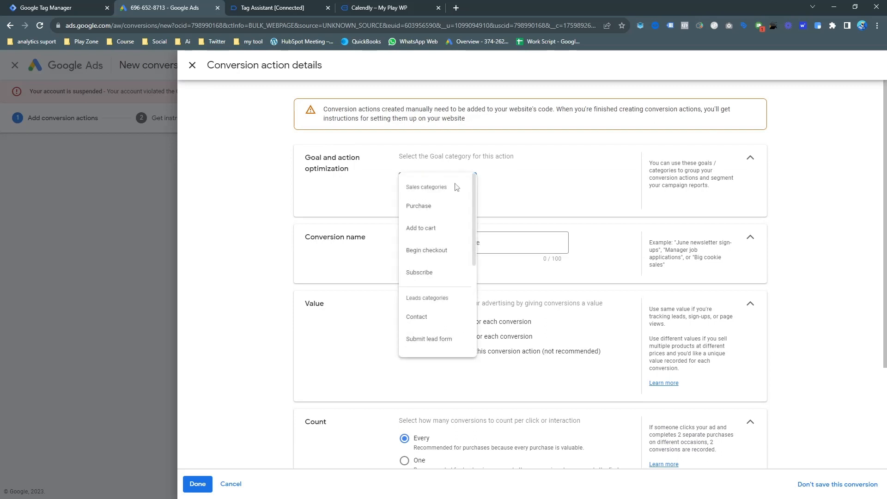
{"action": "scroll", "scroll_direction": "down", "scroll_amount": 3}
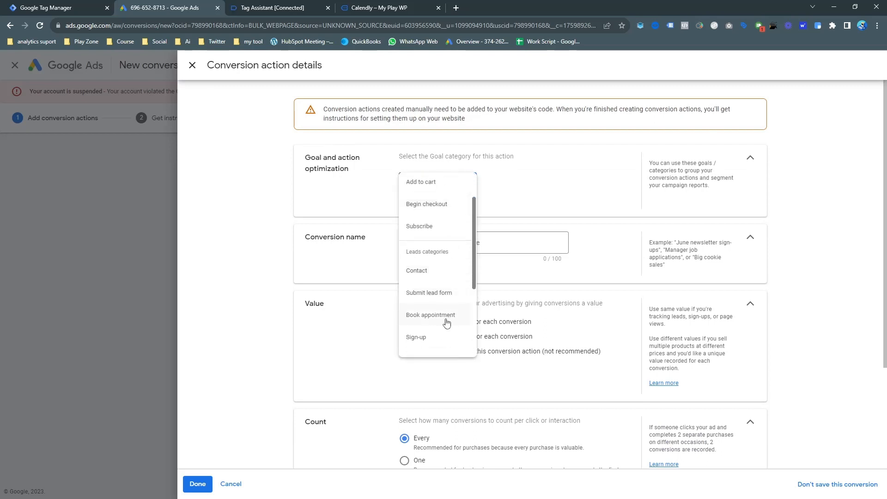
{"action": "left_click", "coordinate": [430, 314]}
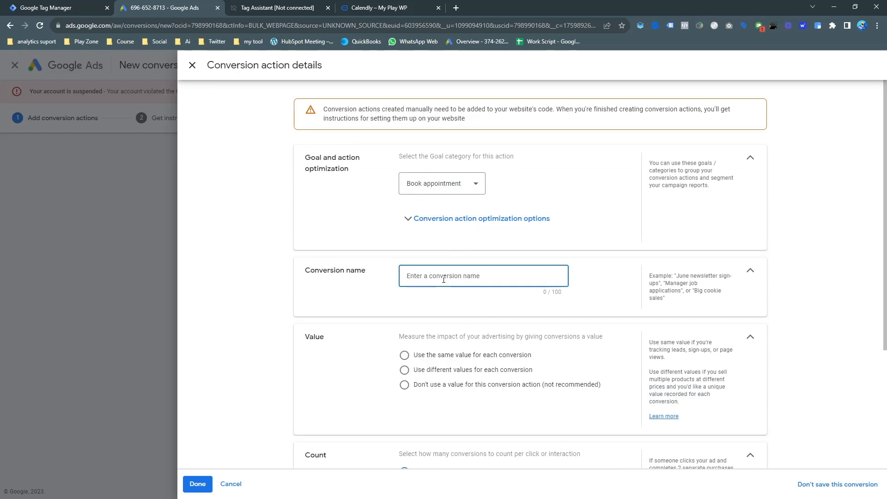
Name the action Book meeting, set it to use no value, and confirm it.
{"action": "type", "text": "K"}
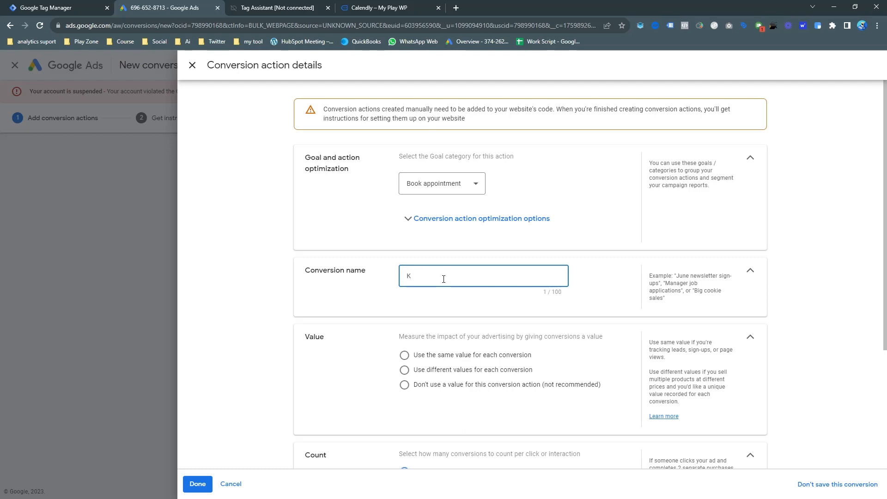
{"action": "type", "text": "Book"}
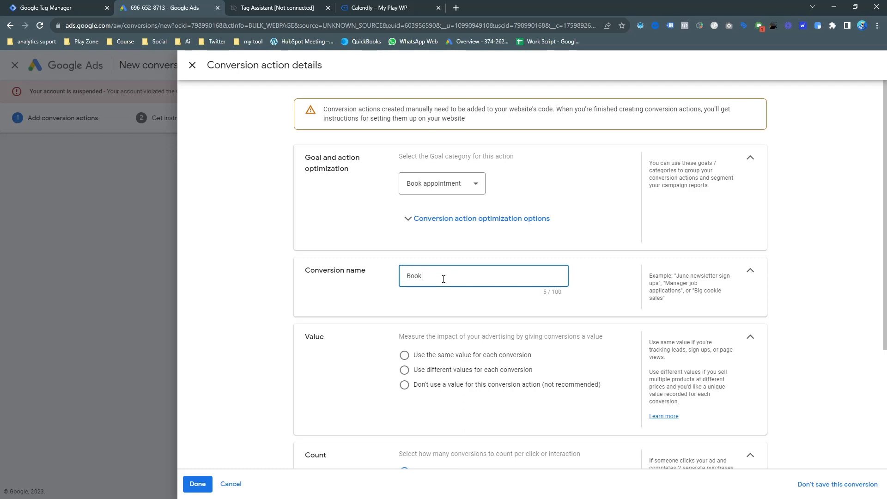
{"action": "type", "text": "meeting"}
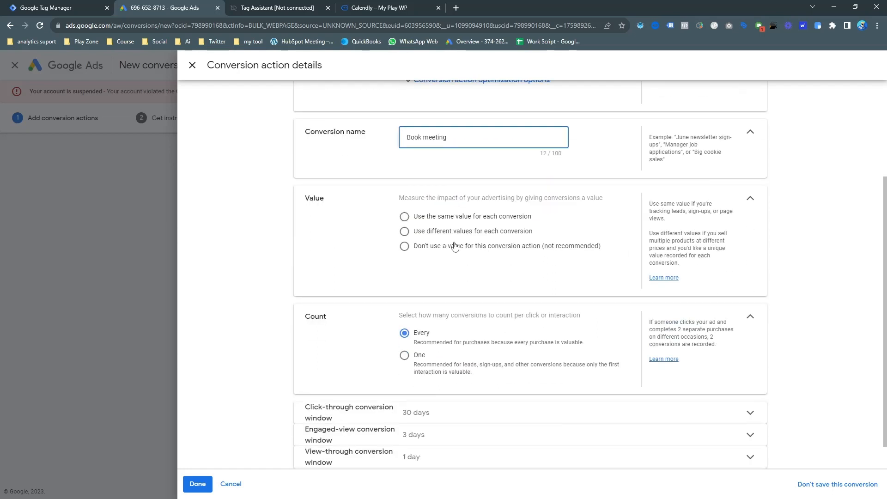
{"action": "left_click", "coordinate": [405, 246]}
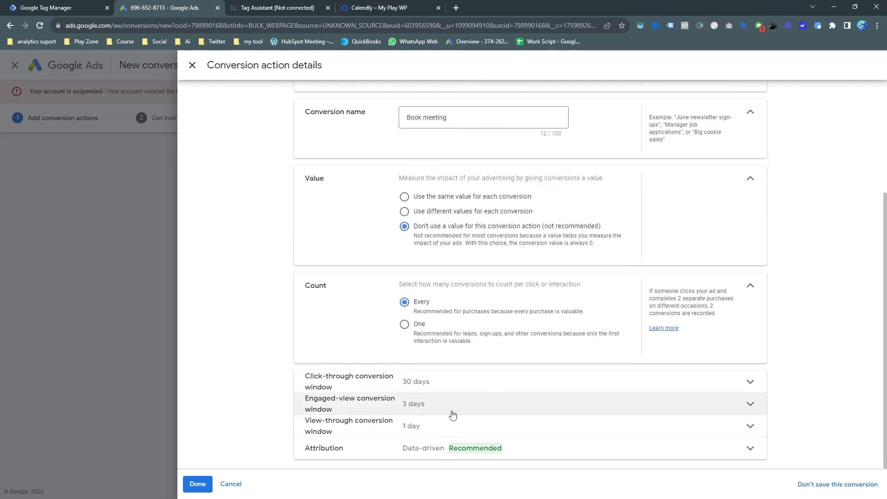
{"action": "mouse_move", "coordinate": [402, 395]}
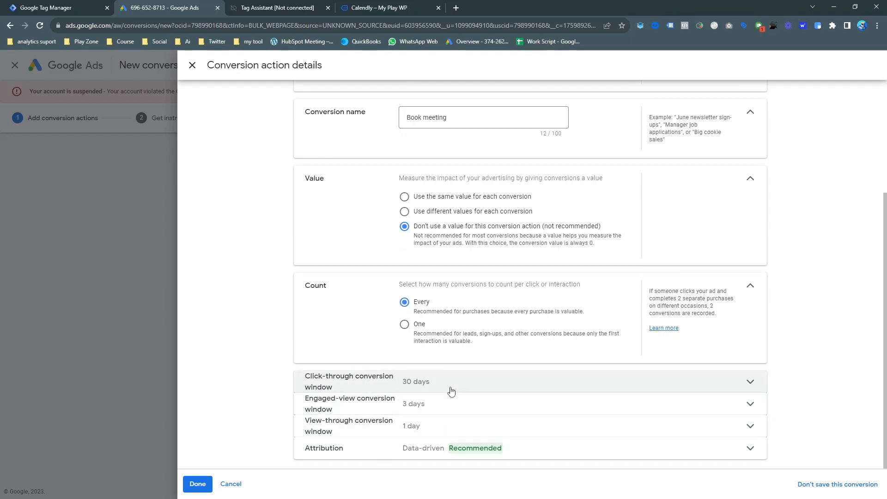
{"action": "mouse_move", "coordinate": [400, 314]}
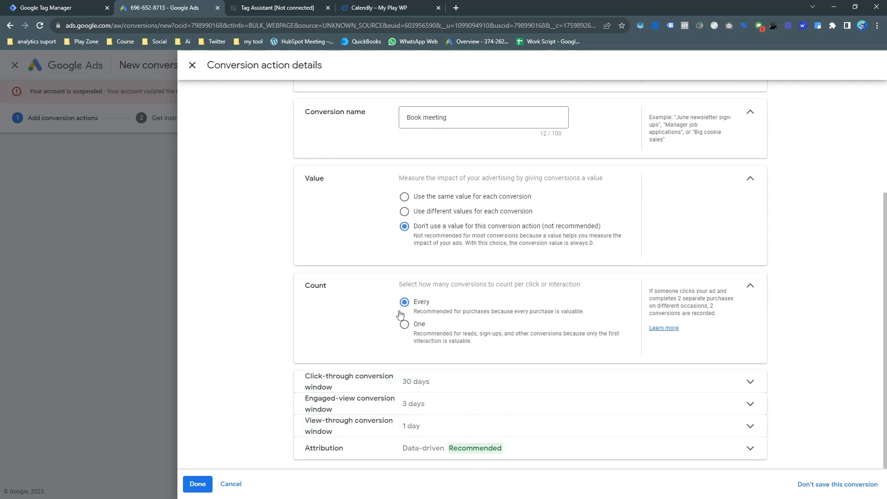
{"action": "left_click", "coordinate": [197, 484]}
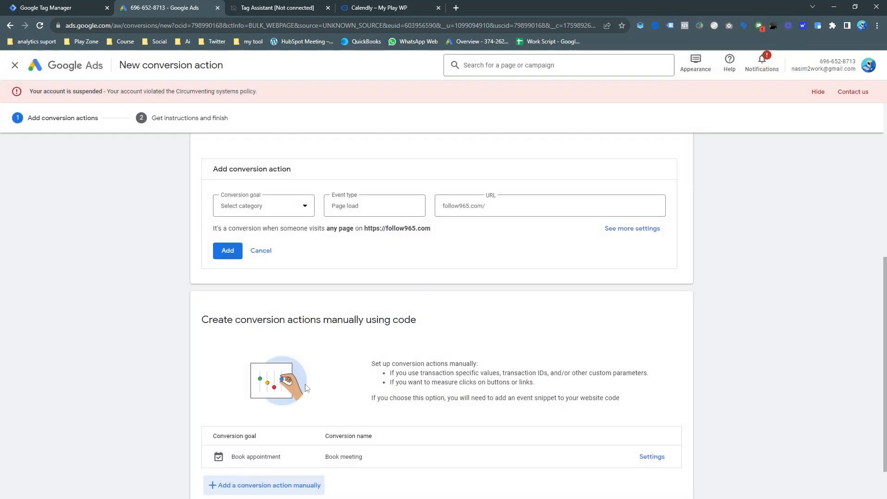
Save the Book meeting conversion action and continue to its setup instructions.
{"action": "scroll", "scroll_direction": "down", "scroll_amount": 3}
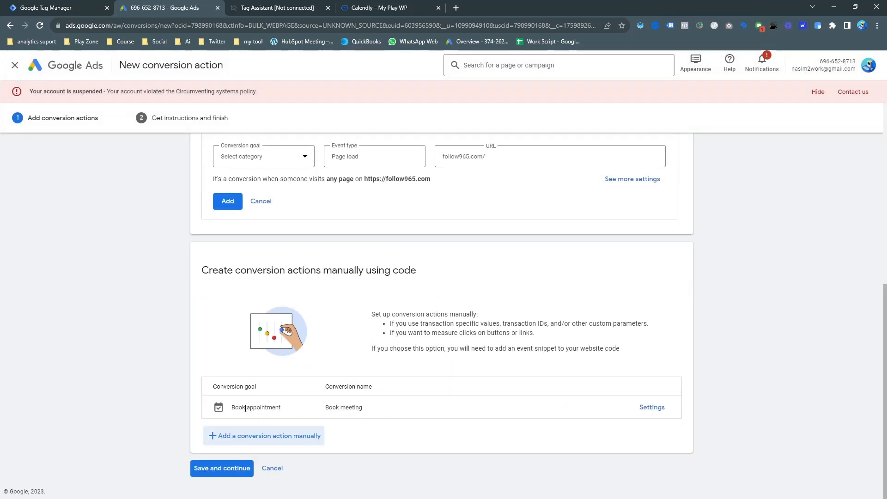
{"action": "left_click", "coordinate": [222, 467]}
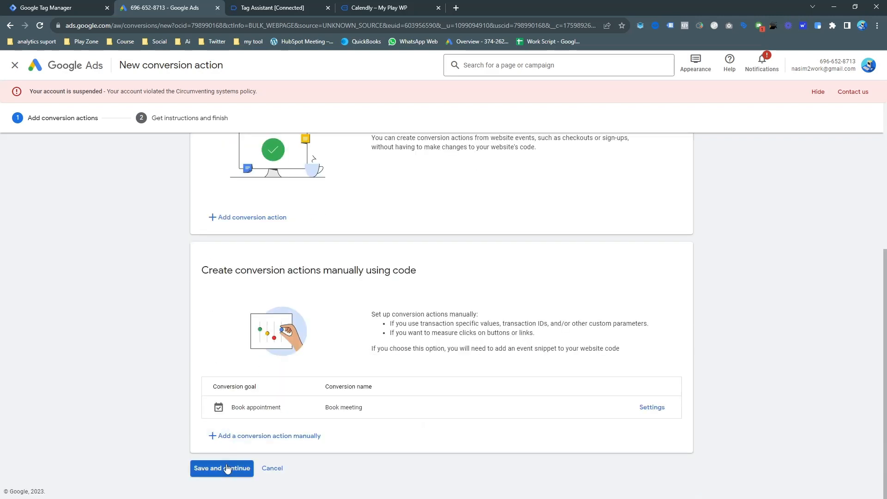
{"action": "left_click", "coordinate": [221, 468]}
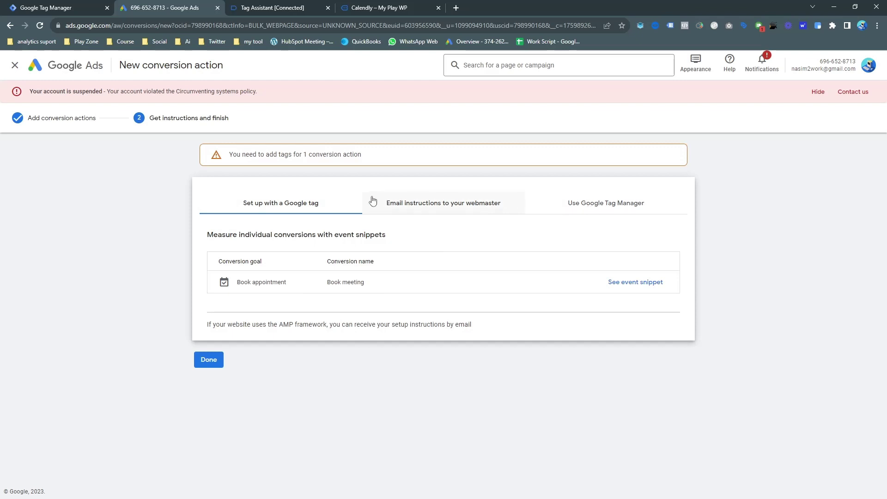
{"action": "mouse_move", "coordinate": [296, 209]}
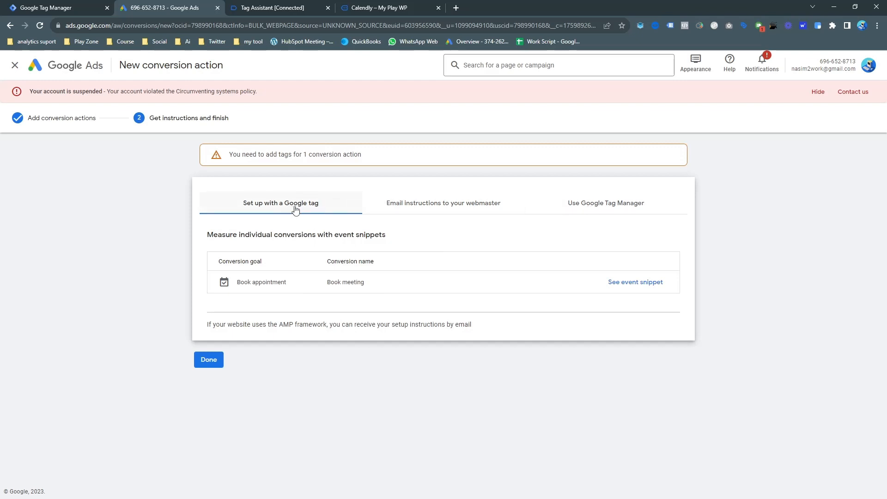
{"action": "mouse_move", "coordinate": [599, 210]}
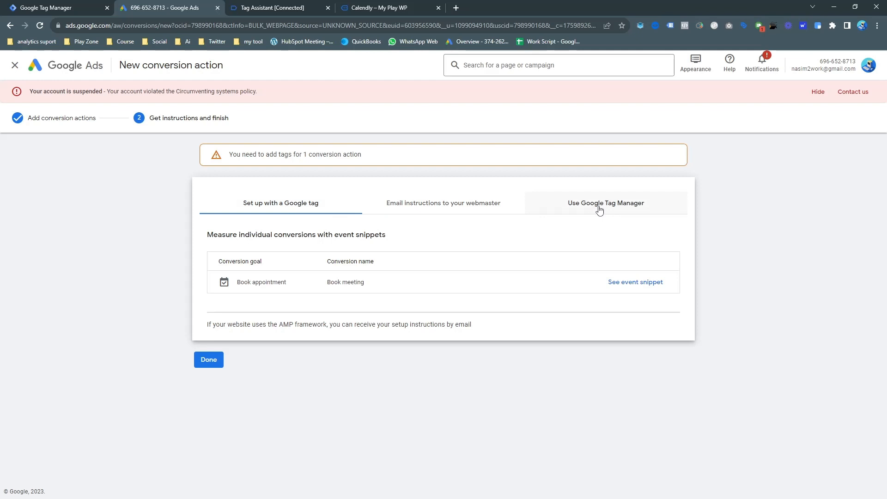
Copy the conversion ID from the Use Google Tag Manager instructions.
{"action": "left_click", "coordinate": [605, 202]}
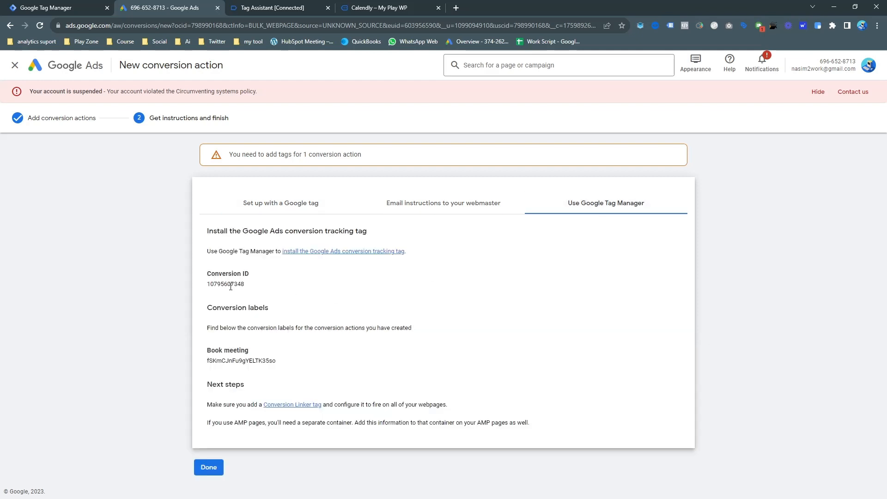
{"action": "right_click", "coordinate": [225, 284]}
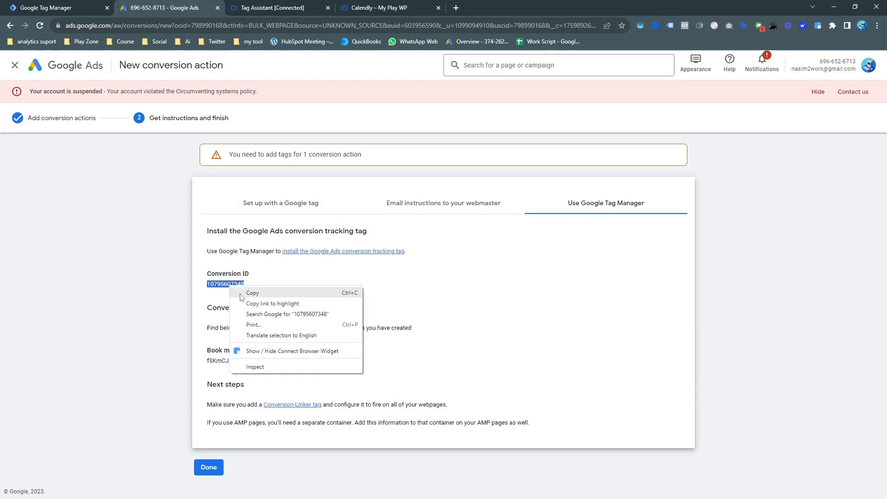
{"action": "left_click", "coordinate": [51, 7]}
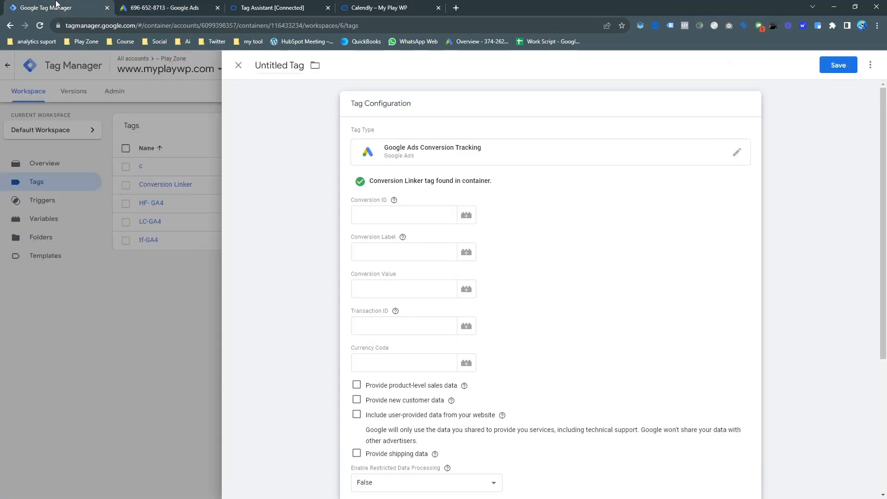
{"action": "type", "text": "10795607348"}
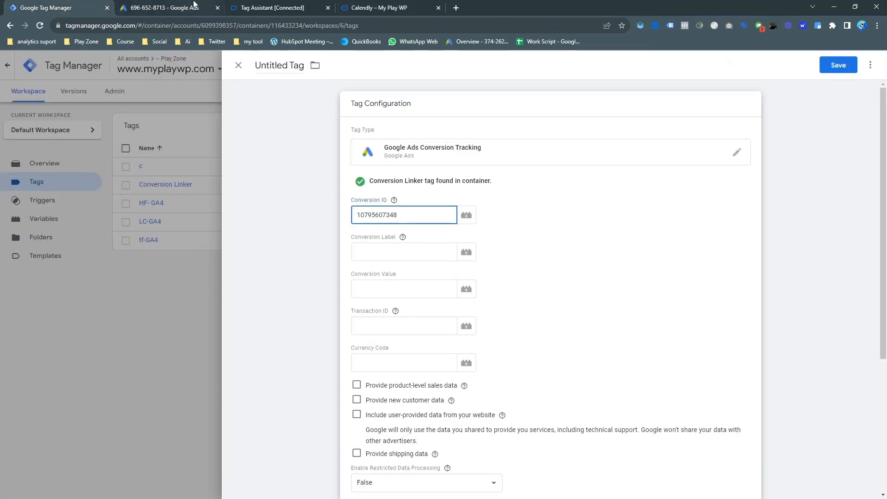
{"action": "left_click", "coordinate": [161, 7]}
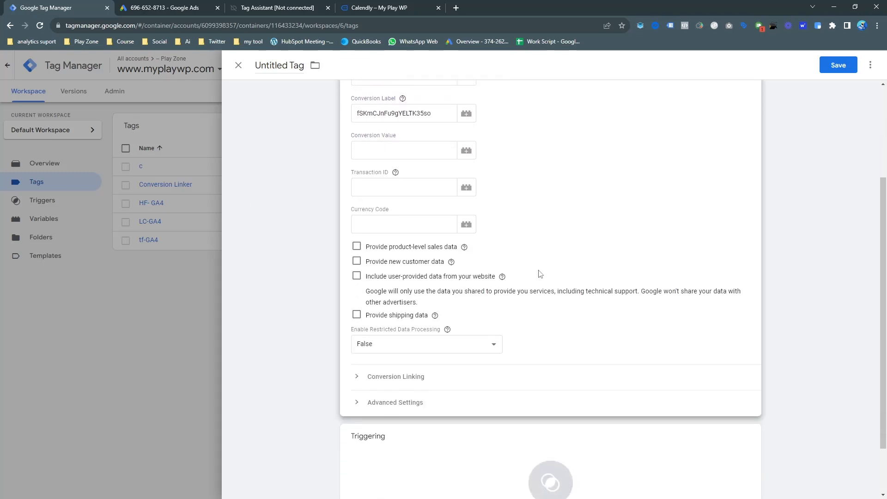
{"action": "scroll", "scroll_direction": "down", "scroll_amount": 3}
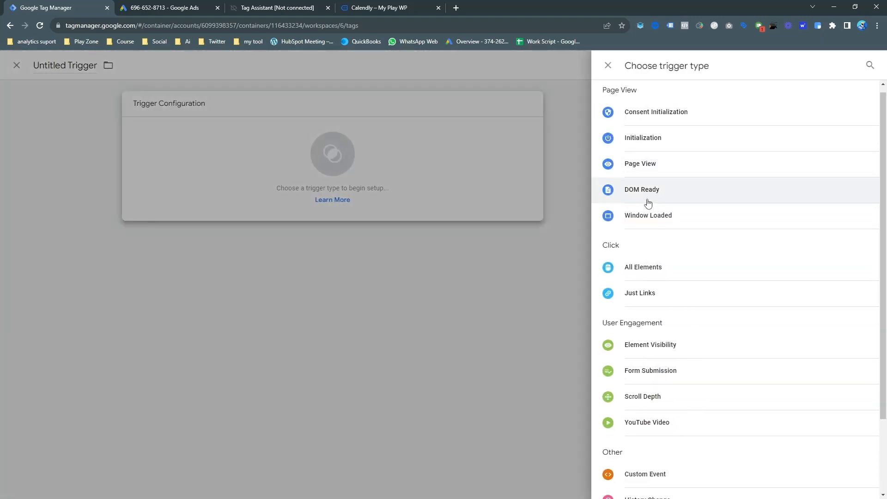
Make the trigger a Custom Event named calendly, checking the event name in Tag Assistant.
{"action": "left_click", "coordinate": [645, 474]}
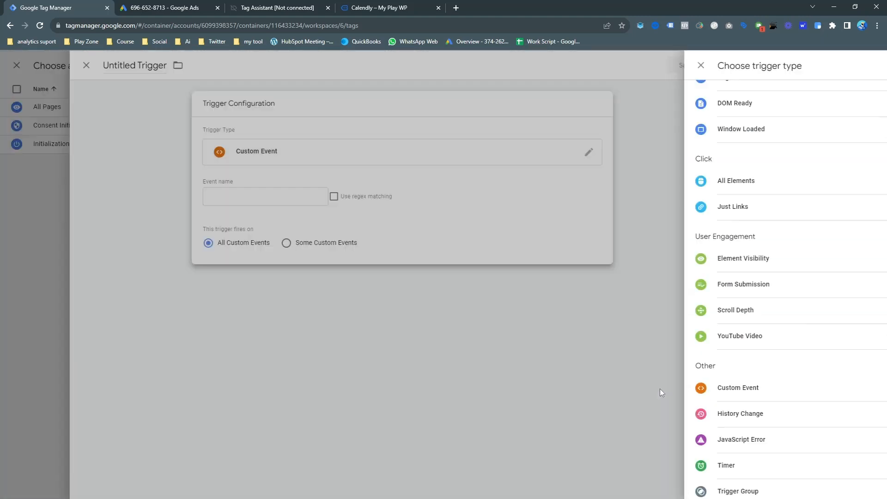
{"action": "left_click", "coordinate": [700, 64]}
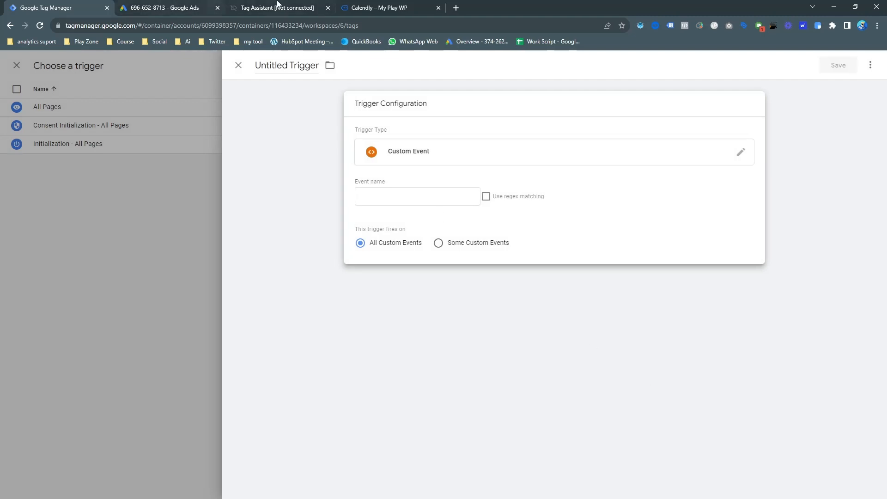
{"action": "left_click", "coordinate": [383, 8]}
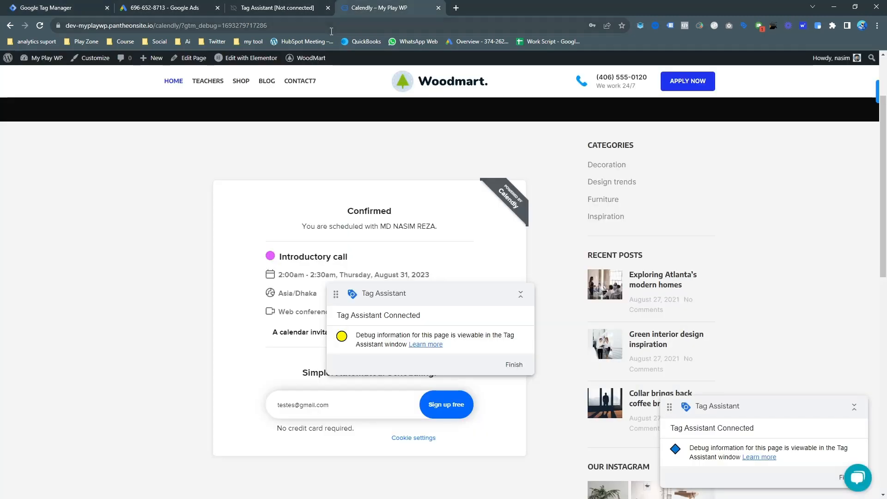
{"action": "left_click", "coordinate": [277, 7]}
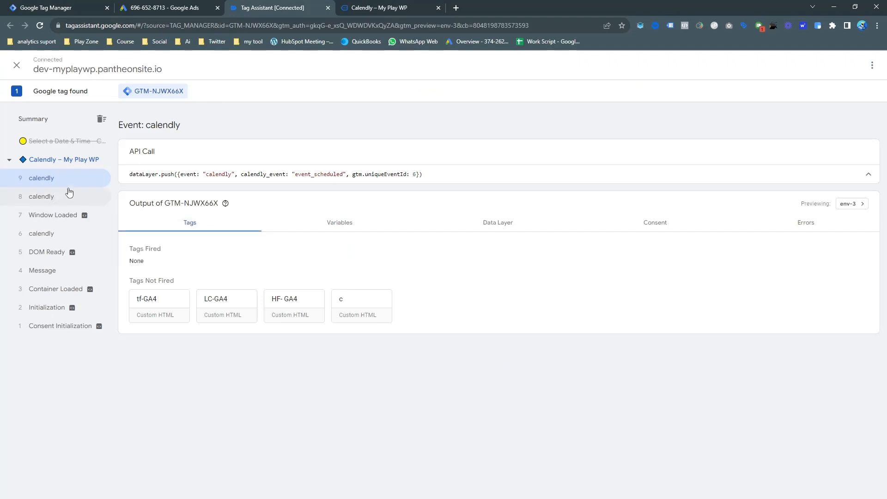
{"action": "right_click", "coordinate": [217, 174]}
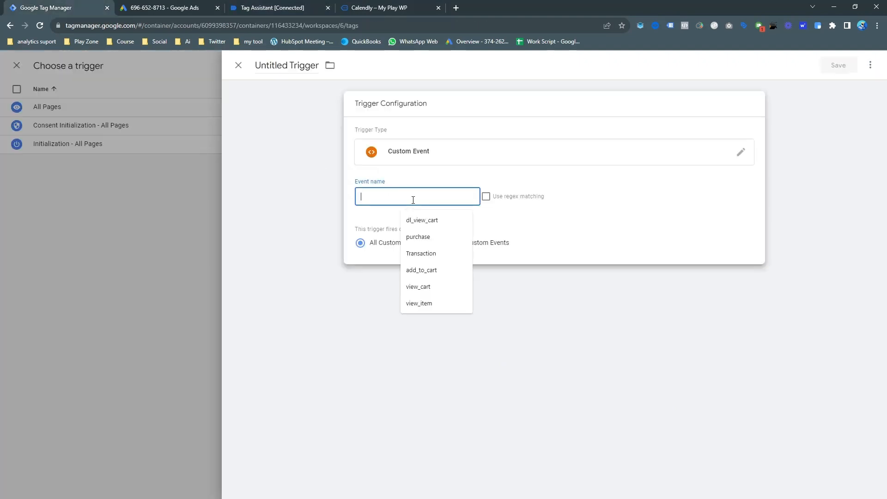
{"action": "type", "text": "calendly"}
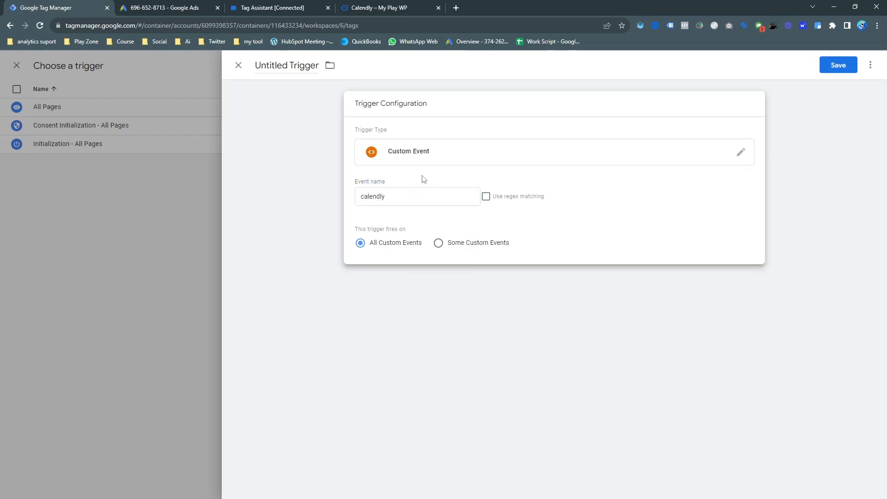
{"action": "mouse_move", "coordinate": [420, 179]}
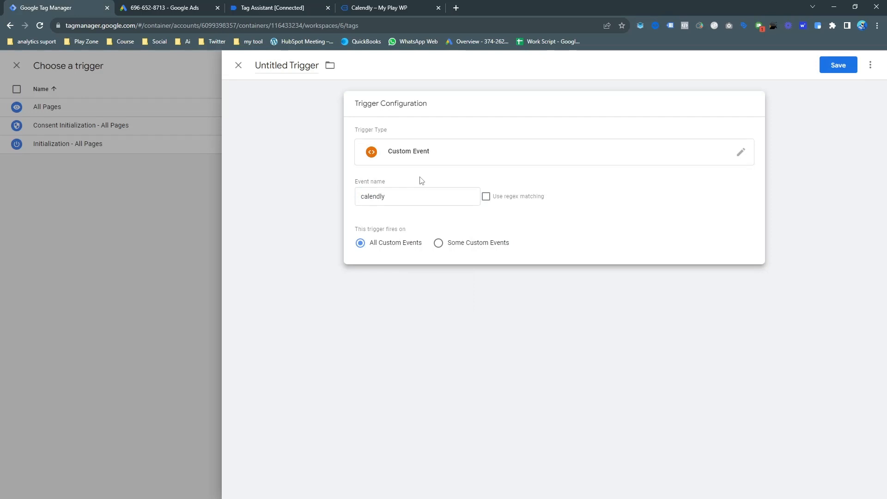
{"action": "left_click", "coordinate": [414, 196]}
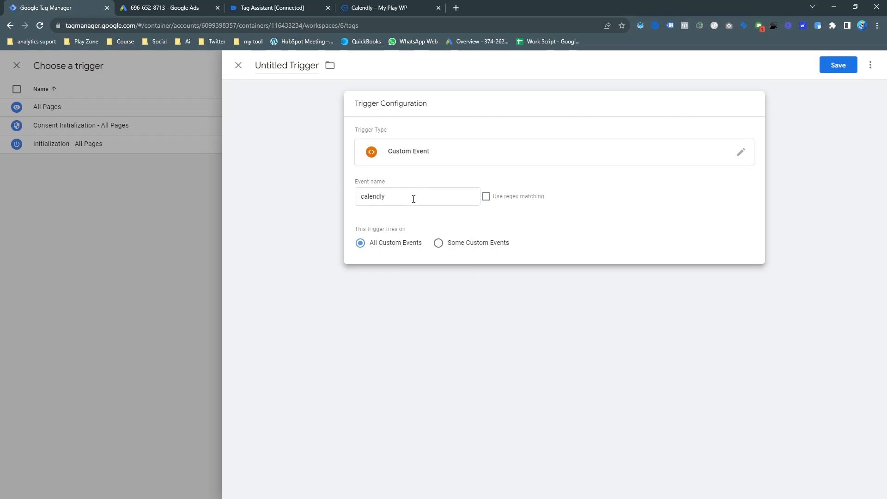
{"action": "left_click", "coordinate": [277, 8]}
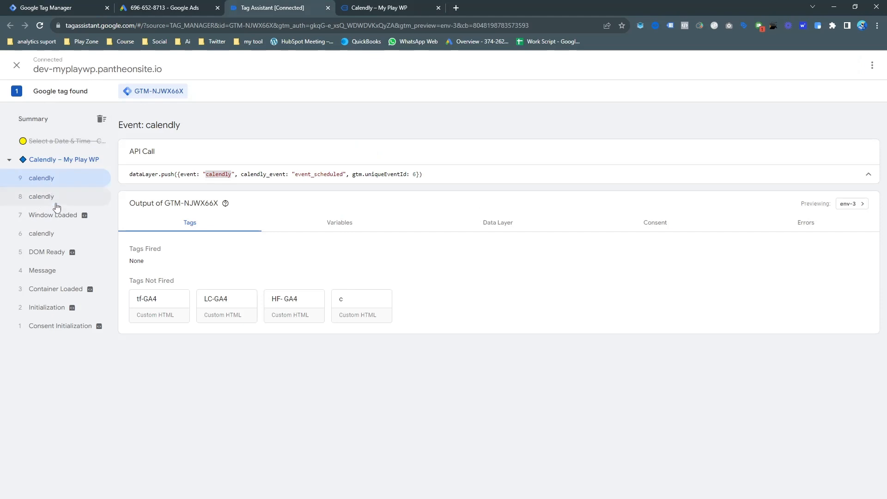
{"action": "mouse_move", "coordinate": [111, 184]}
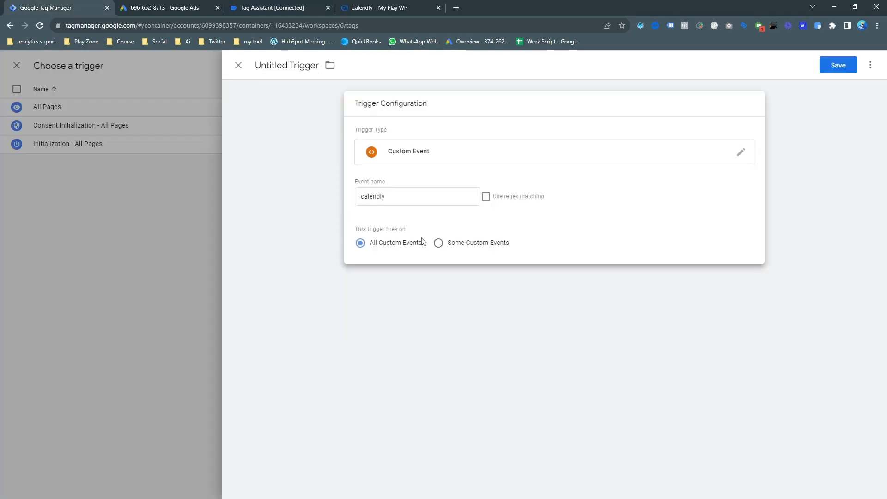
{"action": "mouse_move", "coordinate": [438, 245]}
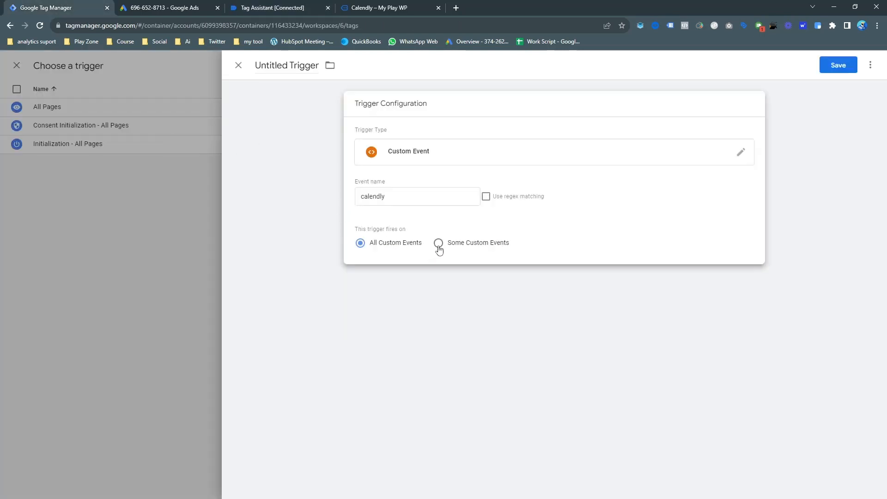
Limit the trigger to Some Custom Events and start a new Data Layer Variable for its condition.
{"action": "left_click", "coordinate": [438, 242]}
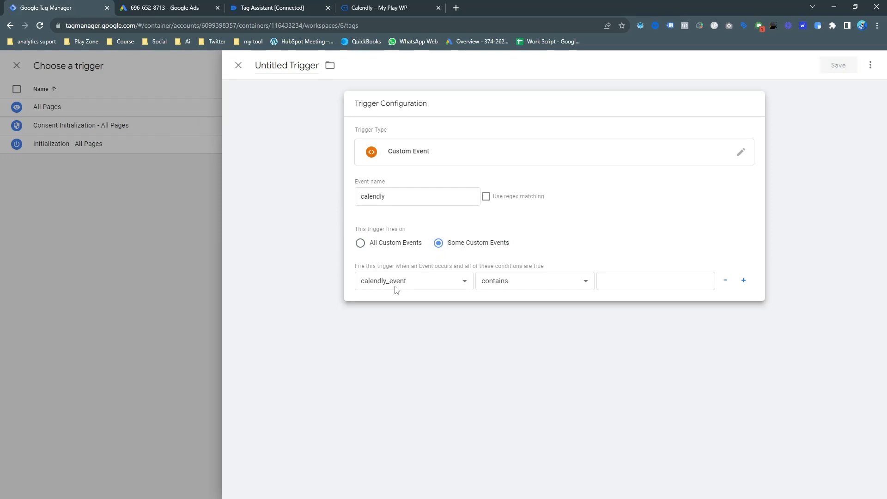
{"action": "left_click", "coordinate": [414, 281]}
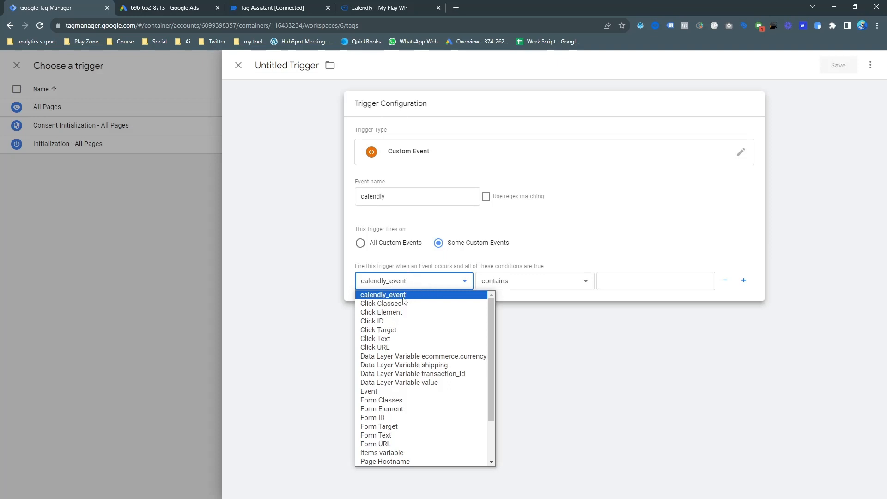
{"action": "scroll", "scroll_direction": "down", "scroll_amount": 3}
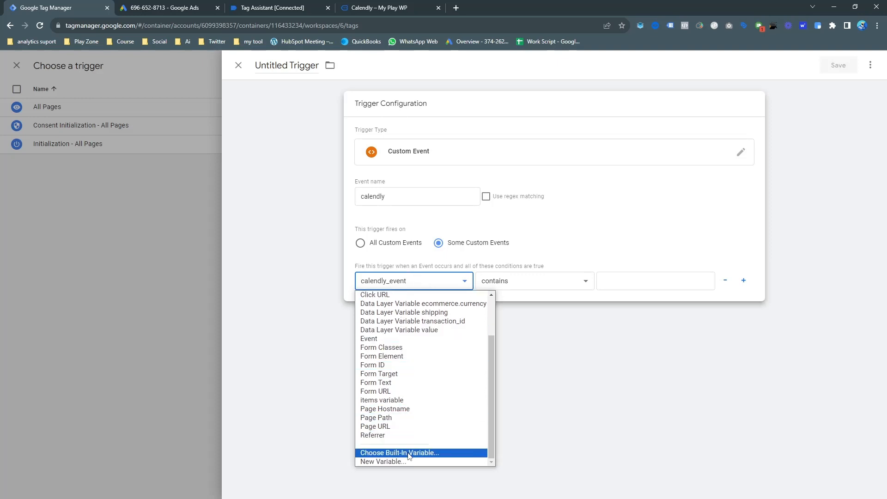
{"action": "left_click", "coordinate": [383, 462]}
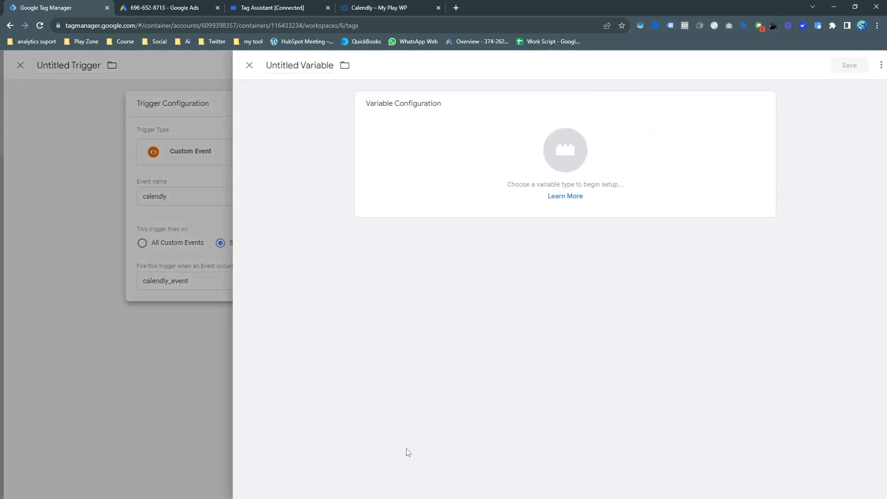
{"action": "left_click", "coordinate": [565, 149]}
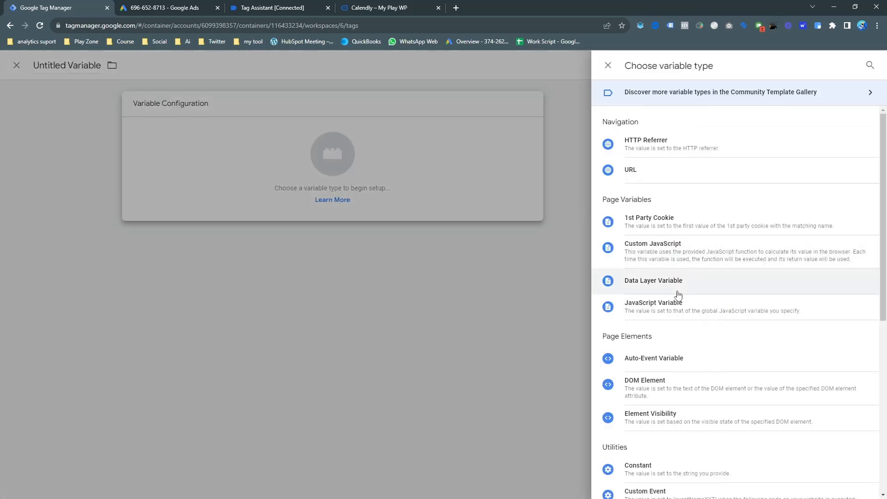
{"action": "left_click", "coordinate": [653, 281]}
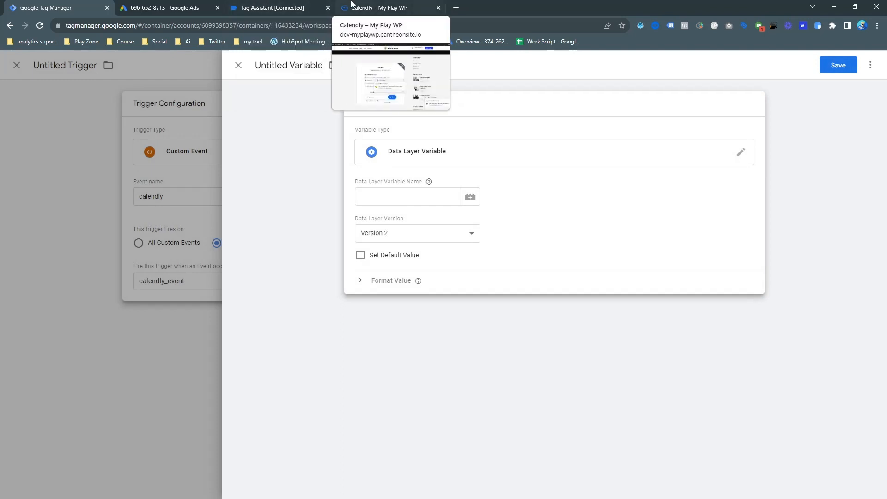
{"action": "left_click", "coordinate": [277, 7]}
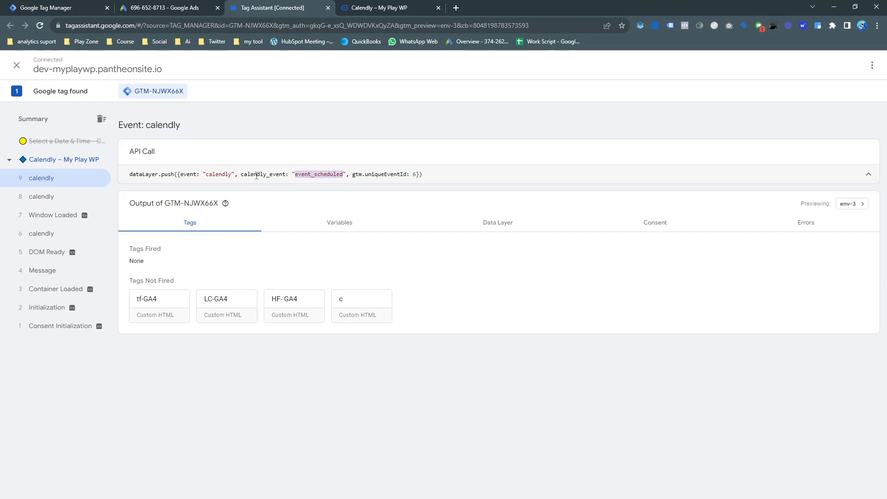
{"action": "mouse_move", "coordinate": [159, 184]}
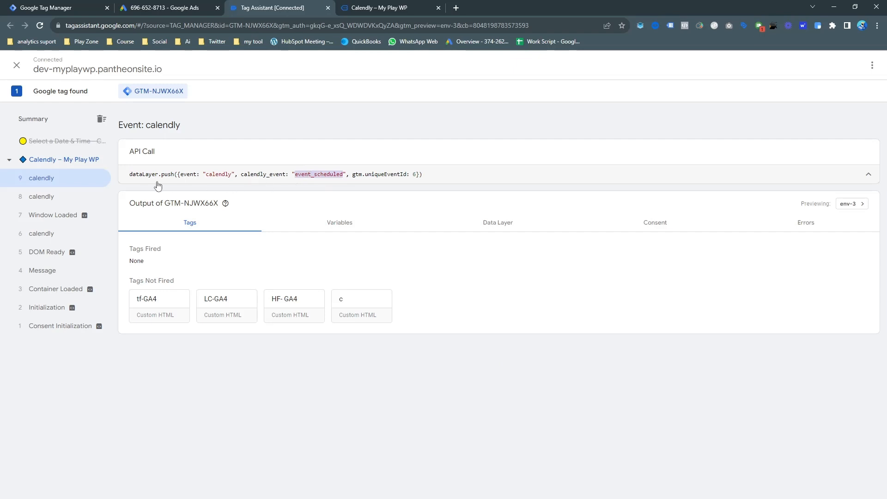
{"action": "mouse_move", "coordinate": [55, 184]}
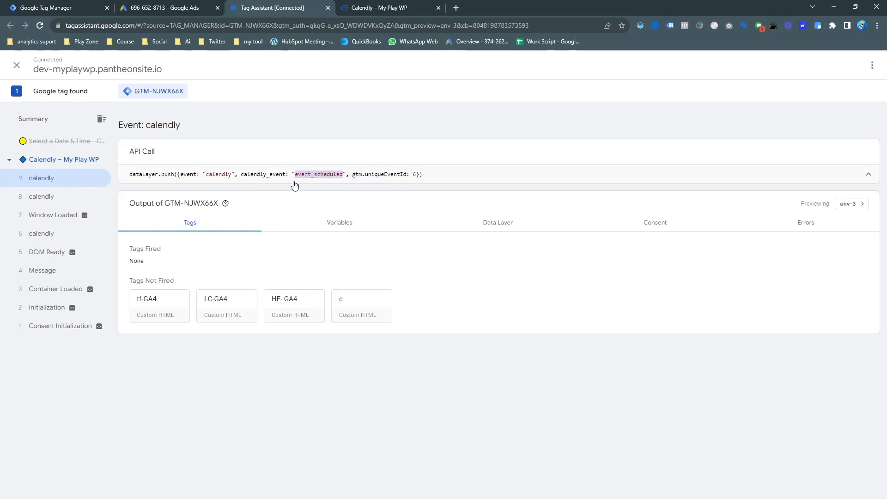
{"action": "right_click", "coordinate": [316, 179]}
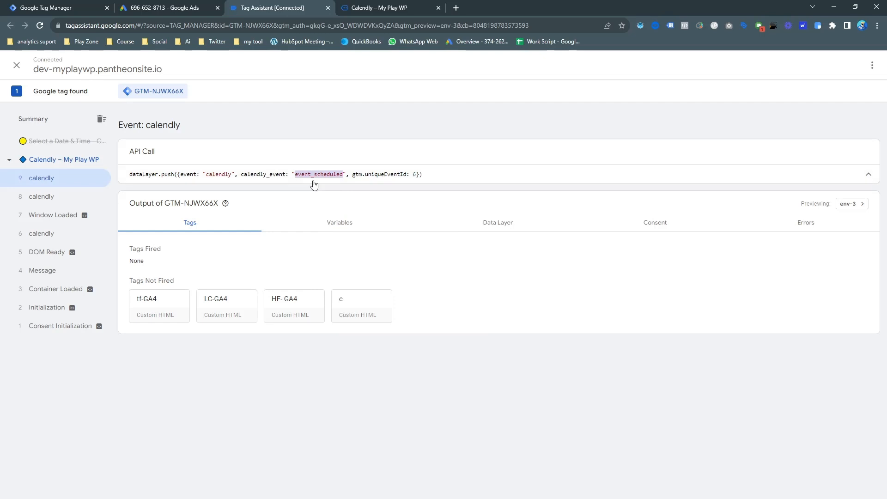
{"action": "right_click", "coordinate": [259, 173]}
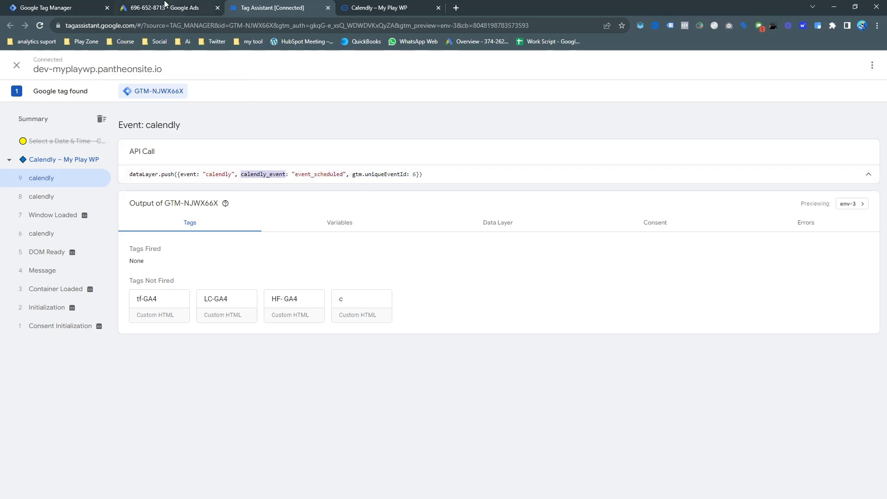
Save a Data Layer Variable reading calendly_event under the name 'calendly_event s'.
{"action": "left_click", "coordinate": [60, 8]}
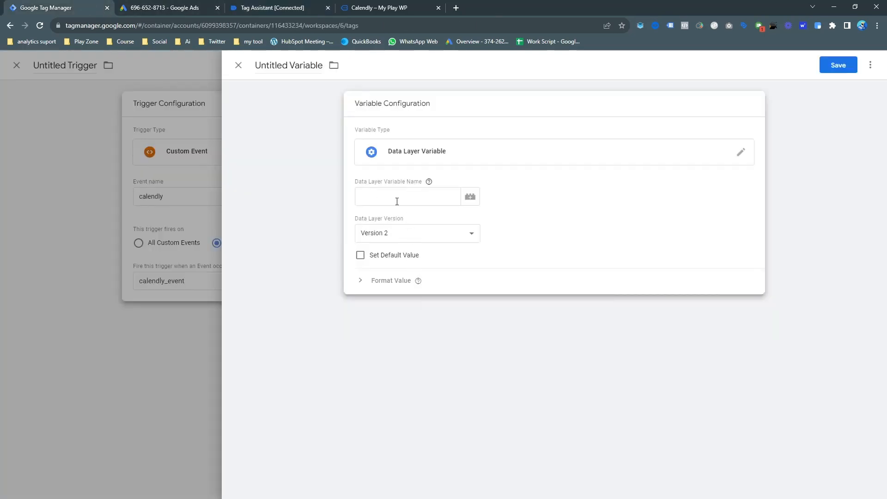
{"action": "type", "text": "calendly_event"}
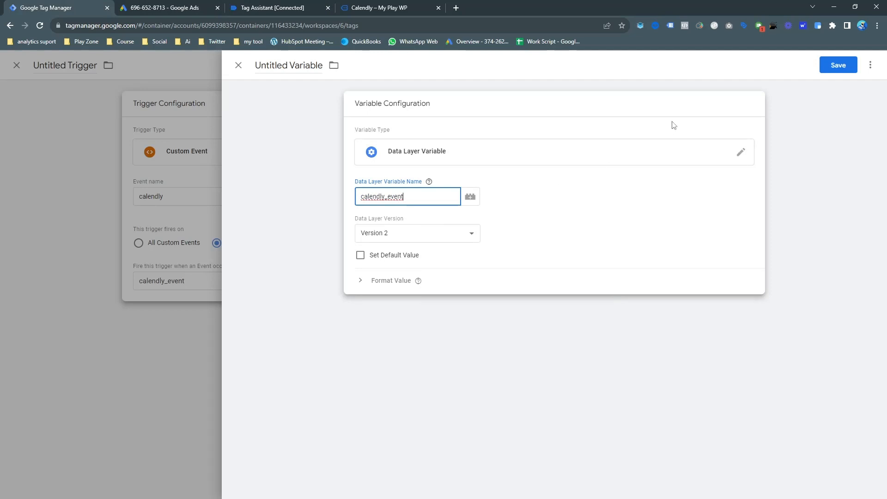
{"action": "left_click", "coordinate": [838, 64]}
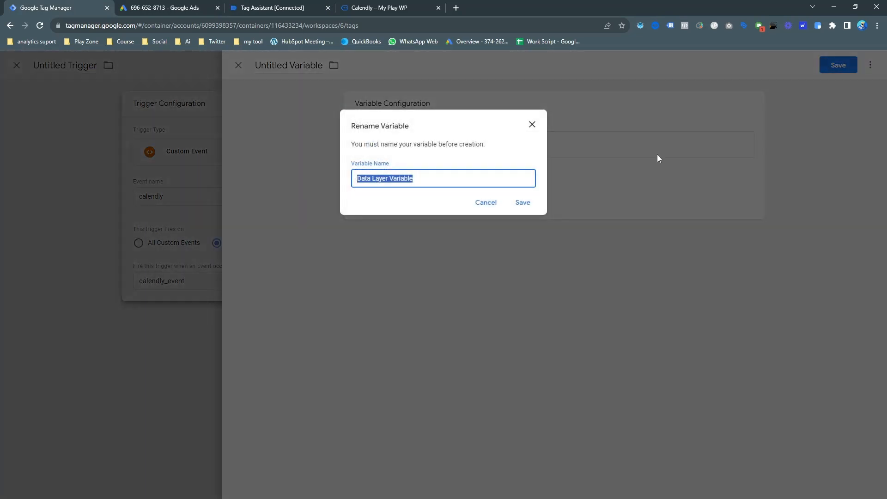
{"action": "type", "text": "calendly_event"}
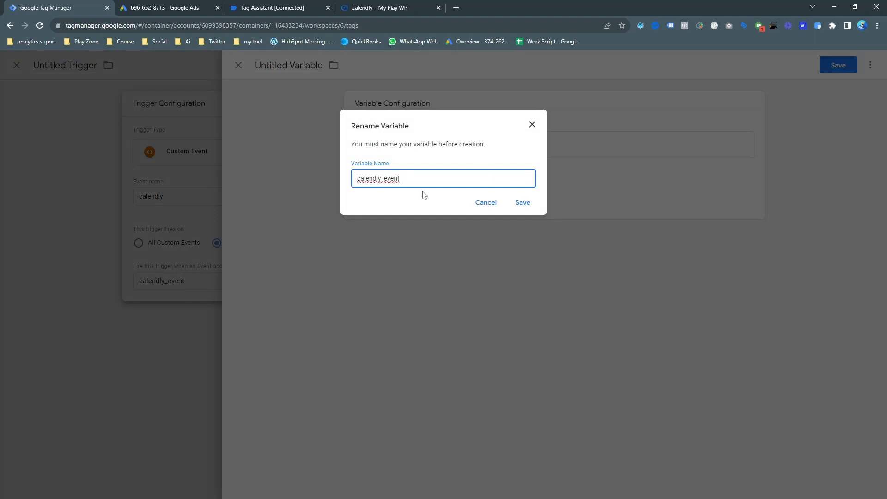
{"action": "type", "text": "s"}
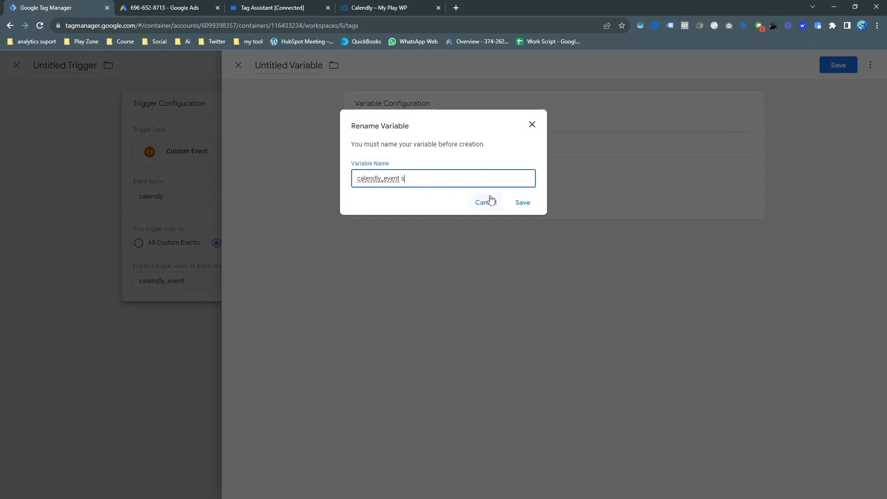
{"action": "left_click", "coordinate": [523, 202]}
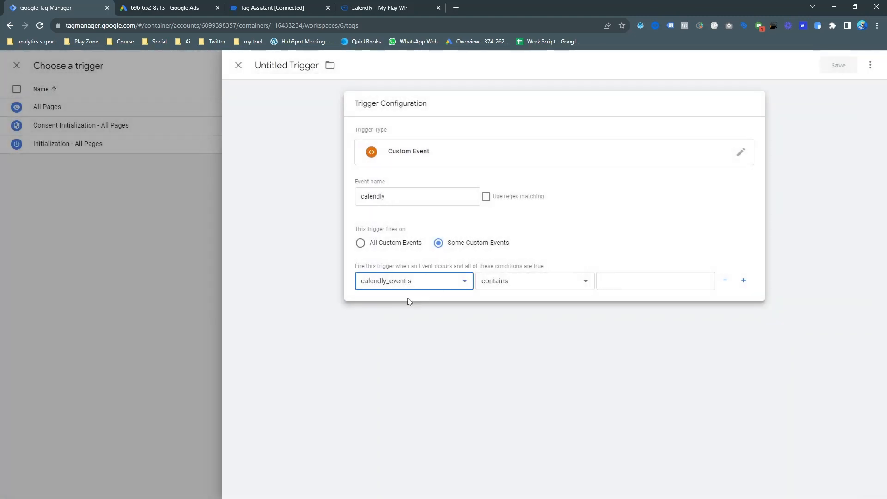
{"action": "mouse_move", "coordinate": [504, 284]}
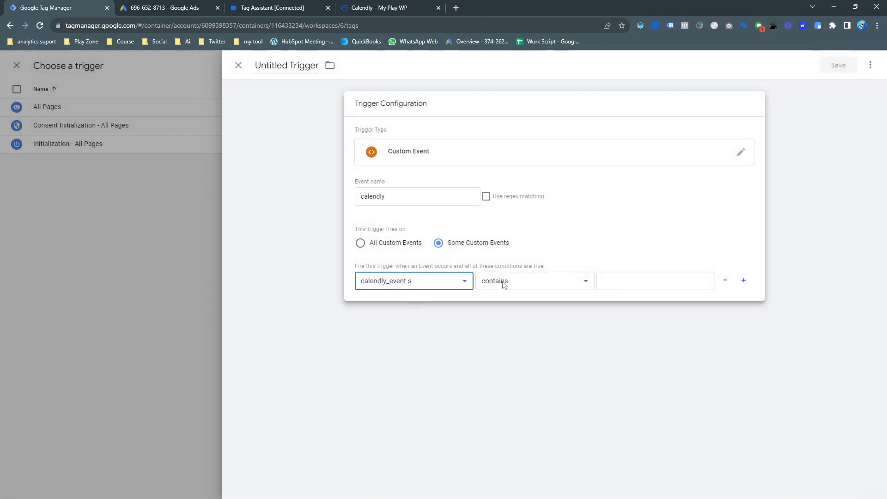
Set the condition value to event_scheduled and save the trigger as event_scheduled on the tag.
{"action": "left_click", "coordinate": [275, 7]}
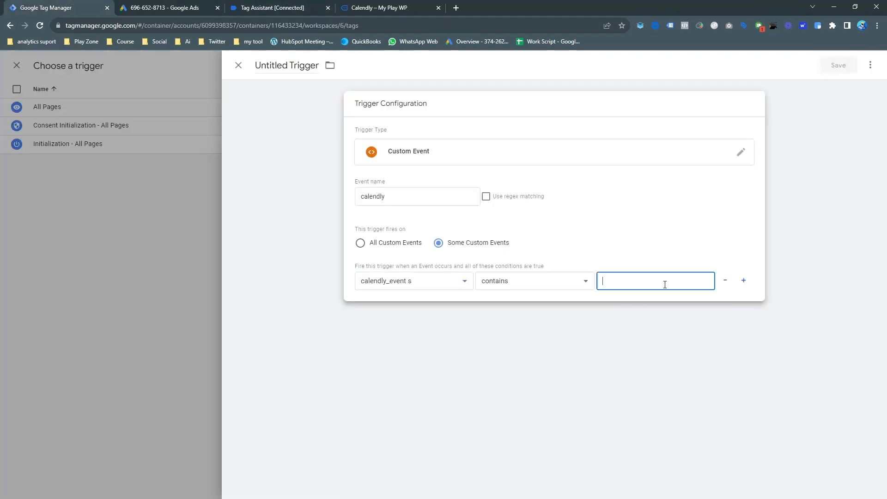
{"action": "type", "text": "event_scheduled"}
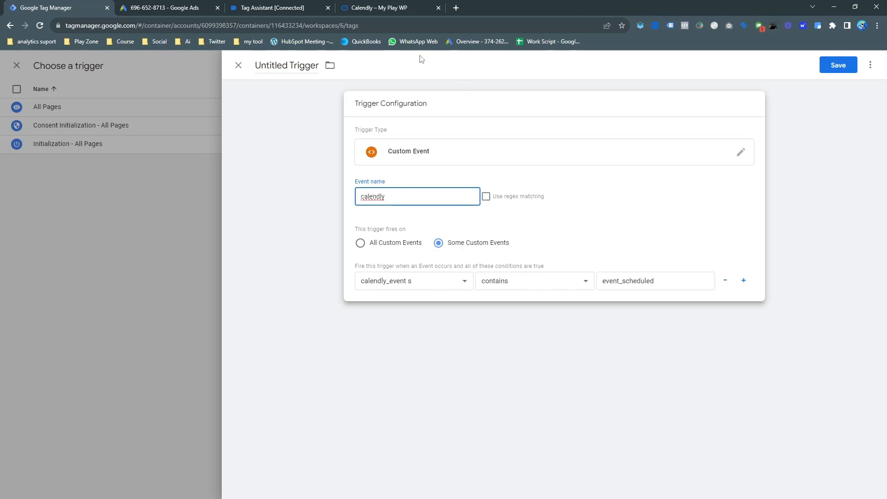
{"action": "left_click", "coordinate": [276, 8]}
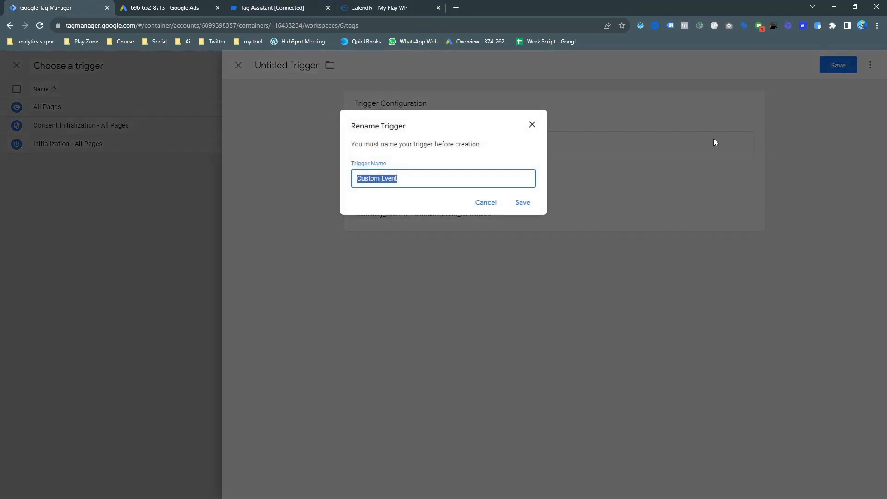
{"action": "type", "text": "event_scheduled"}
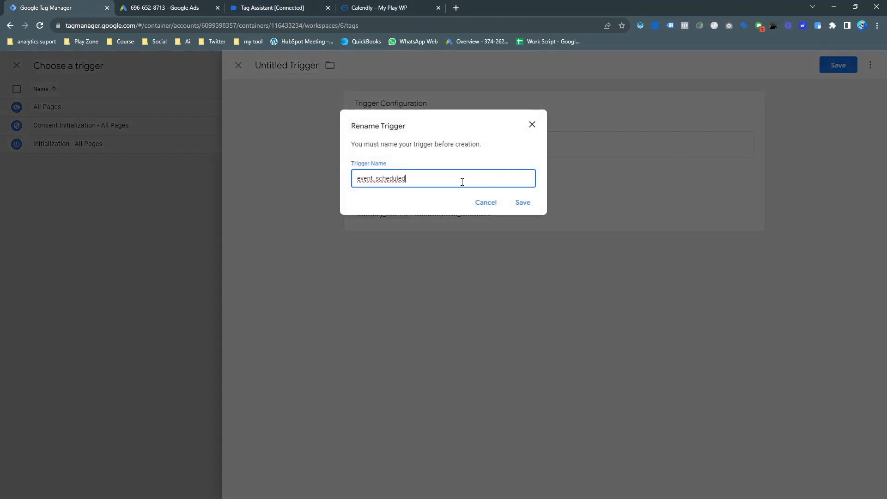
{"action": "left_click", "coordinate": [522, 202]}
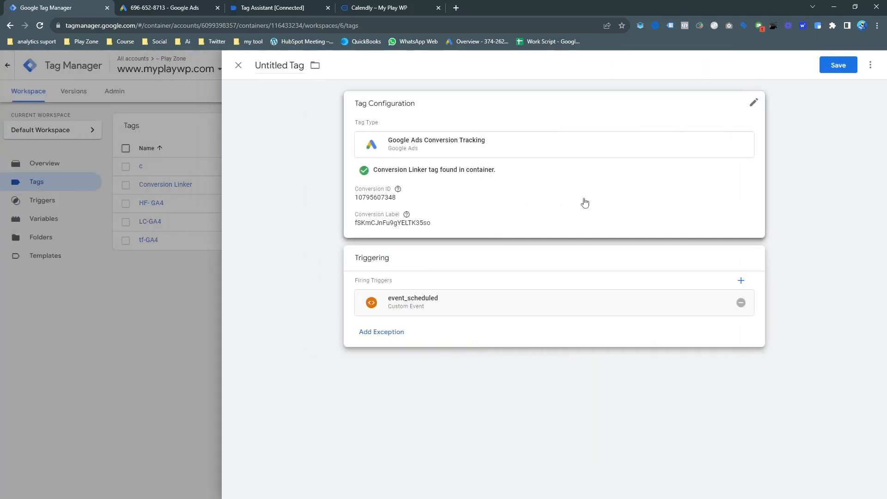
Save the tag as 'Google Ads Conversion Tracking - event_scheduled' and start a Preview session.
{"action": "left_click", "coordinate": [838, 65]}
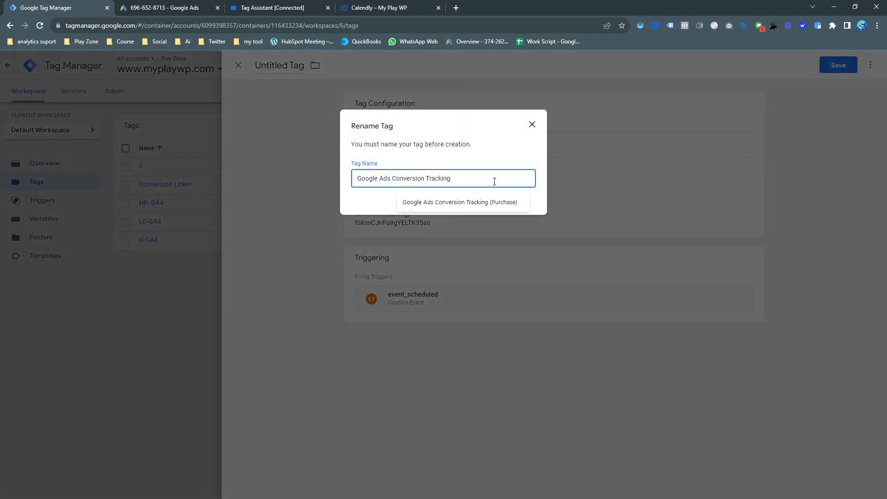
{"action": "type", "text": "- event_scheduled"}
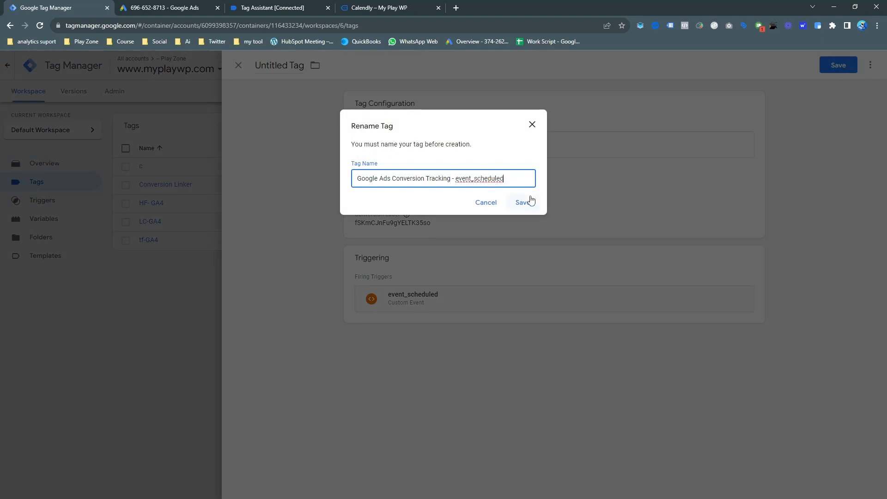
{"action": "left_click", "coordinate": [522, 201]}
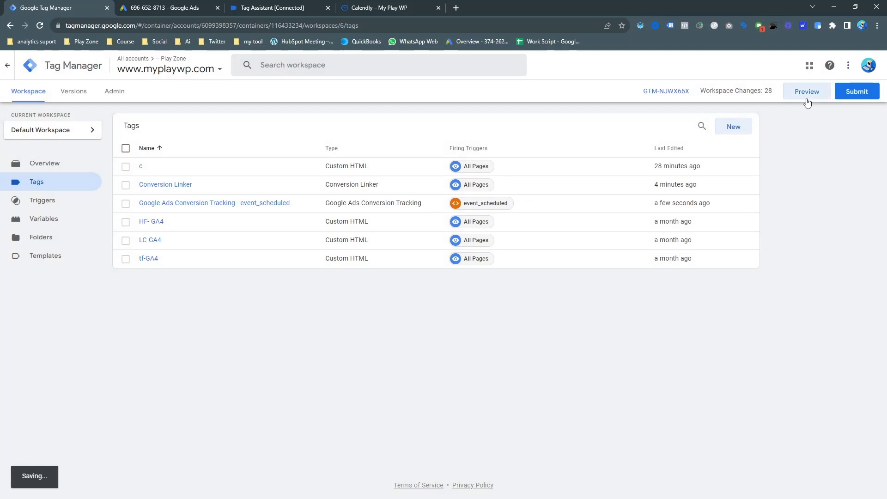
{"action": "left_click", "coordinate": [807, 90]}
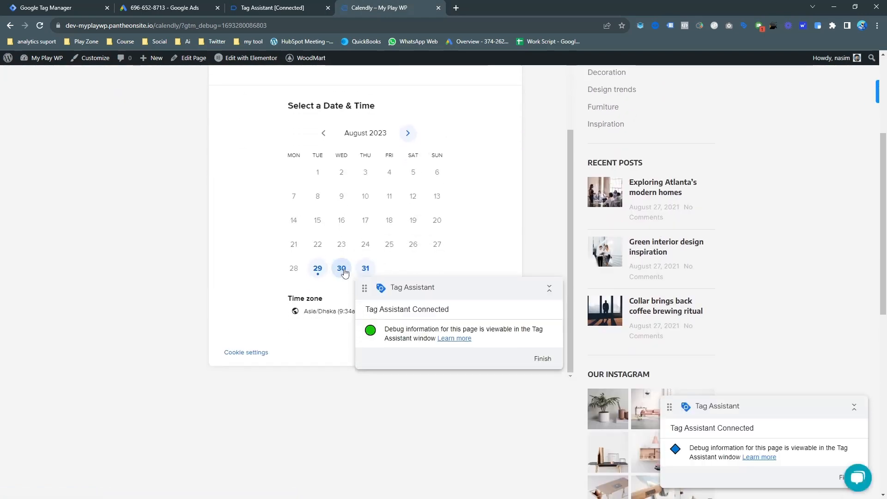
Choose Wednesday, August 30 at 2:30am and check the debug session for fired tags.
{"action": "left_click", "coordinate": [342, 268]}
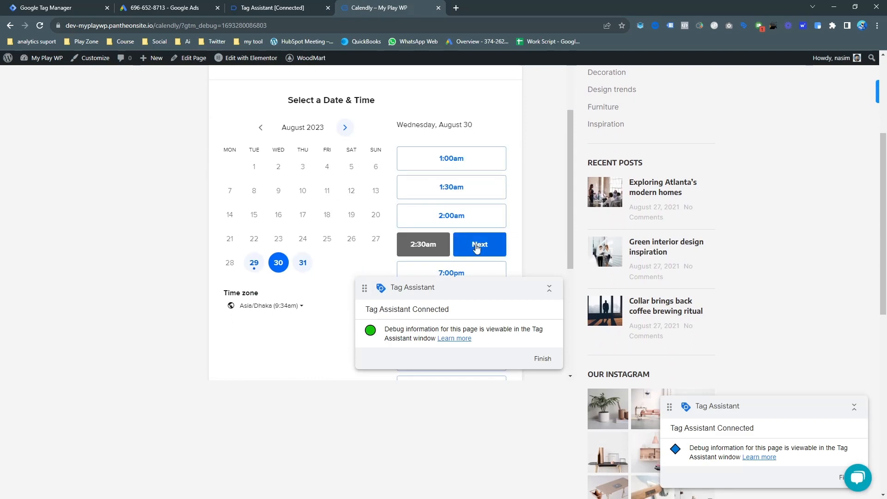
{"action": "left_click", "coordinate": [478, 244]}
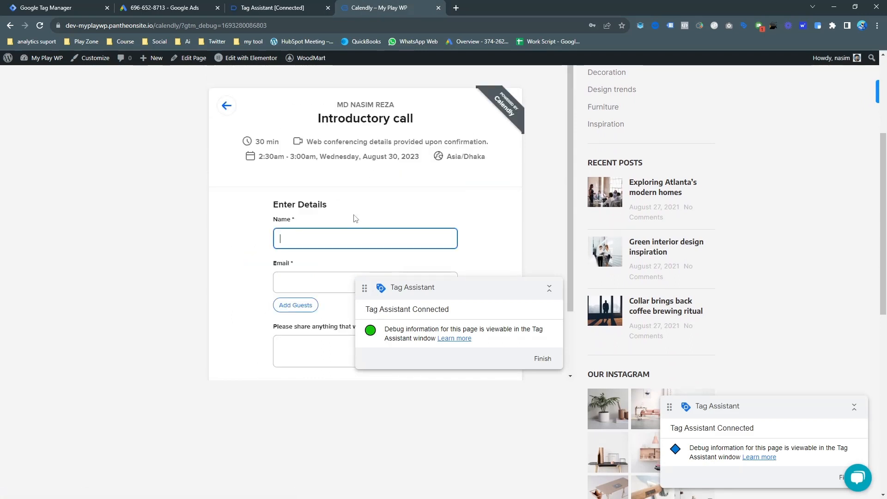
{"action": "mouse_move", "coordinate": [281, 8]}
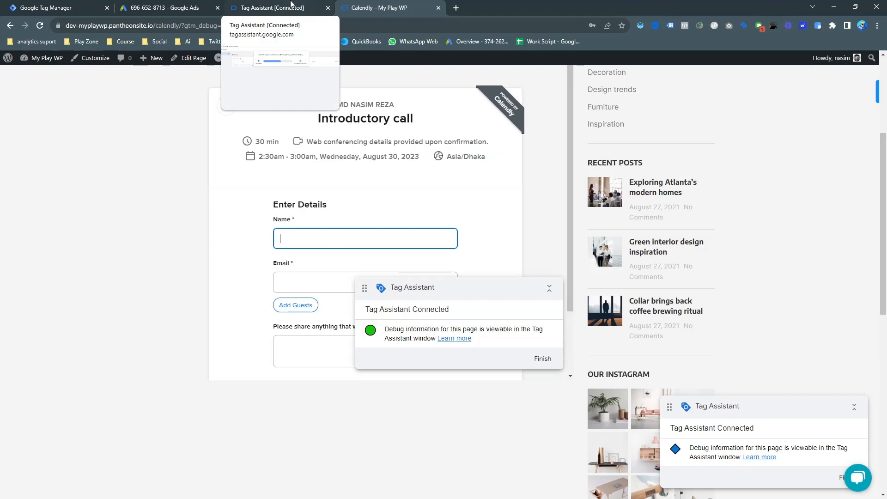
{"action": "left_click", "coordinate": [277, 8]}
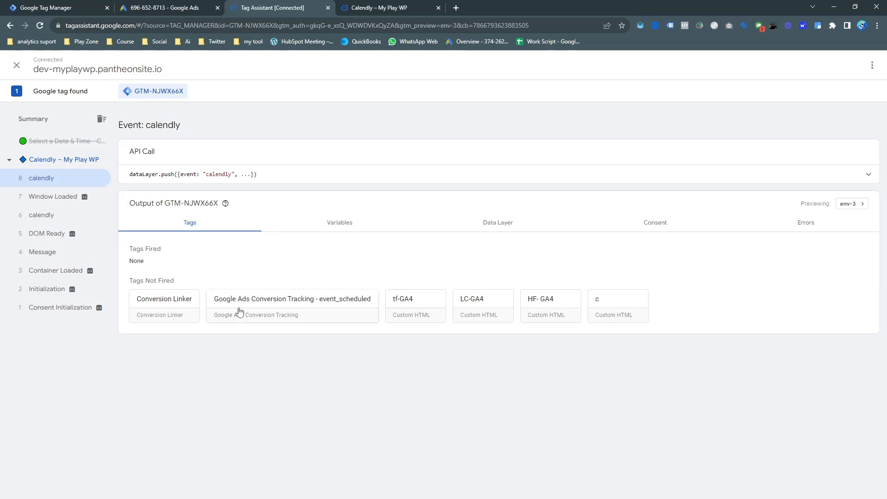
Fill the booking details with 'ghjh', schedule the event and return to Tag Assistant.
{"action": "left_click", "coordinate": [382, 7]}
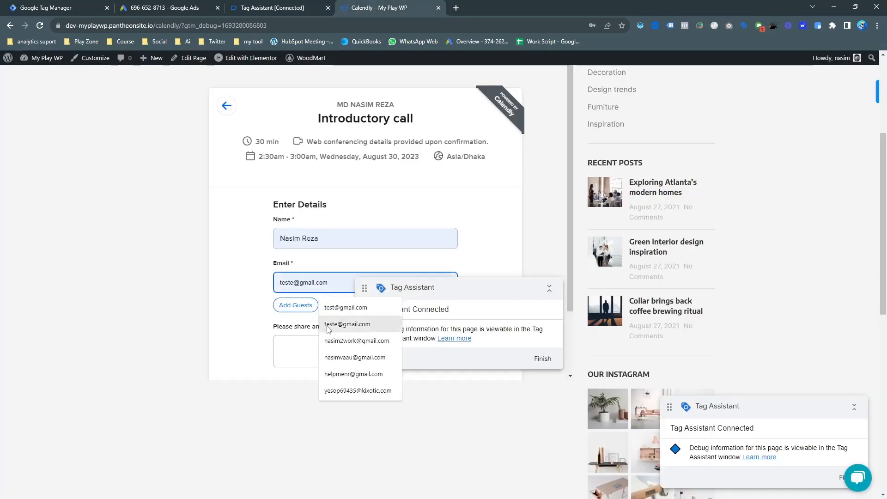
{"action": "type", "text": "ghjh"}
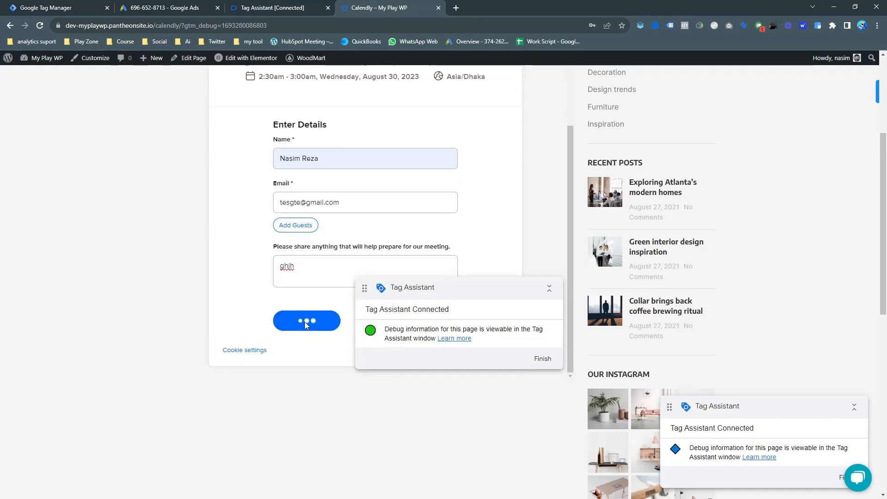
{"action": "left_click", "coordinate": [306, 320]}
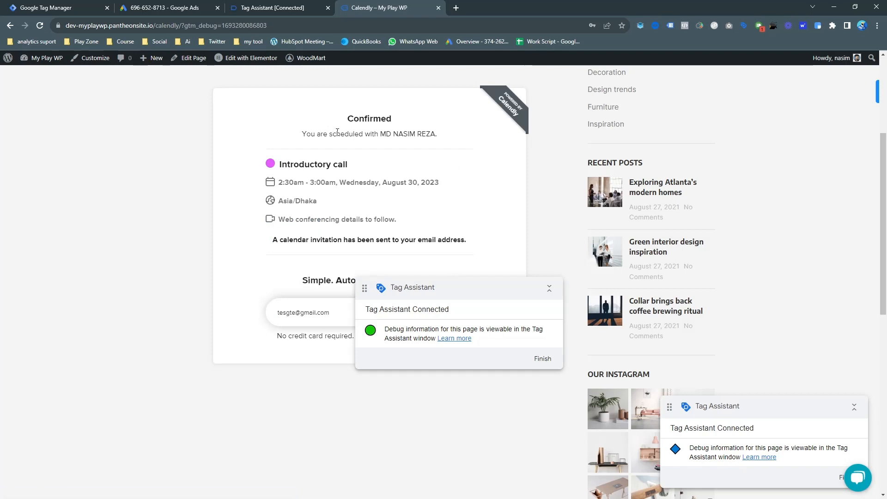
{"action": "left_click", "coordinate": [277, 7]}
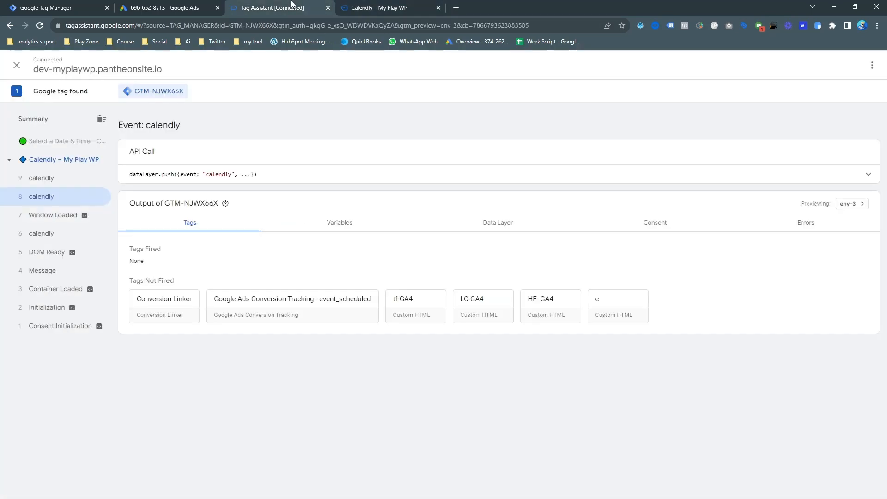
{"action": "mouse_move", "coordinate": [36, 182]}
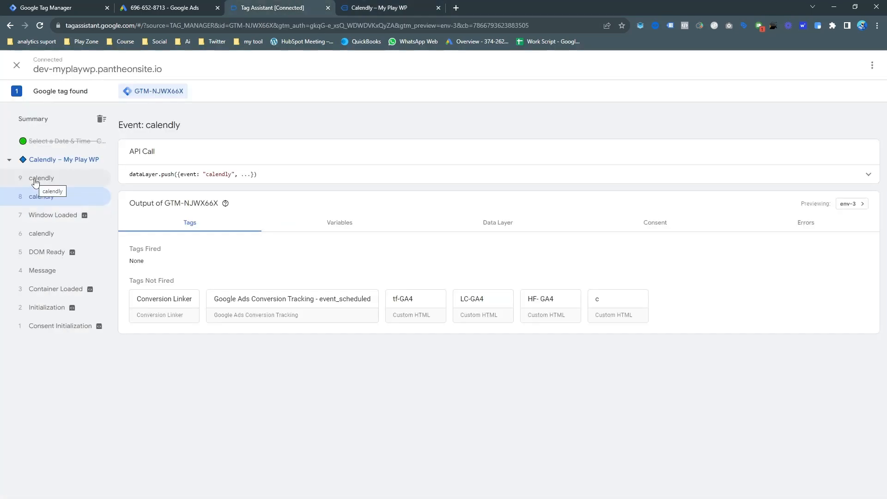
Inspect the newest calendly event and the fired Google Ads Conversion Tracking - event_scheduled tag.
{"action": "left_click", "coordinate": [40, 178]}
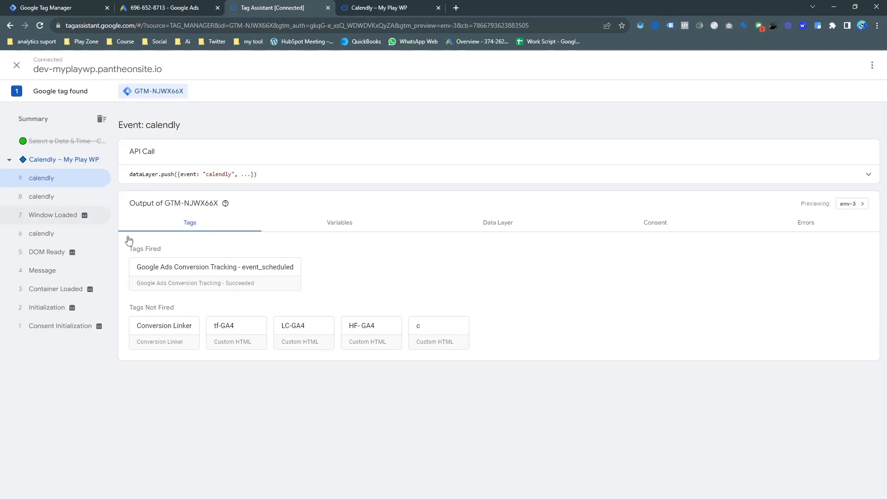
{"action": "mouse_move", "coordinate": [230, 300]}
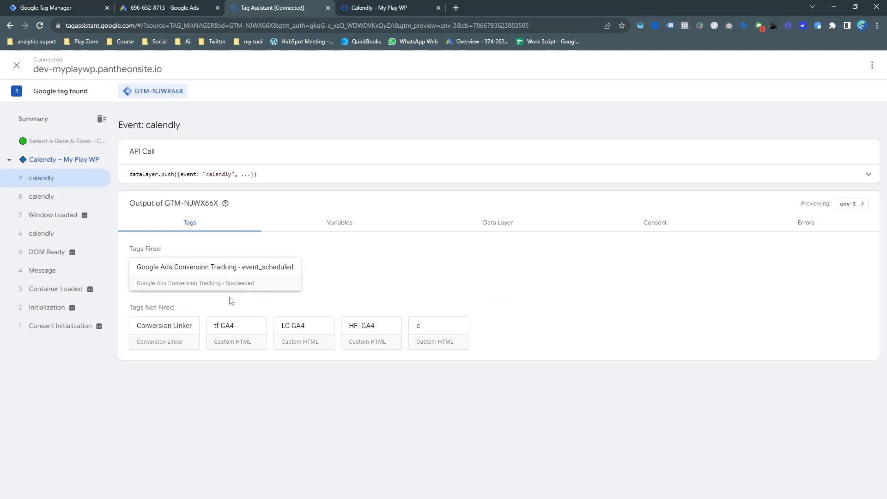
{"action": "left_click", "coordinate": [214, 266]}
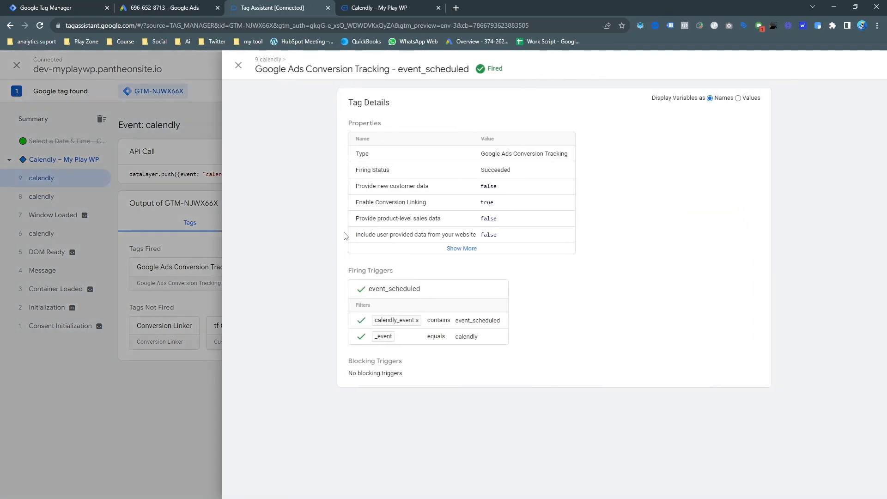
{"action": "mouse_move", "coordinate": [453, 108]}
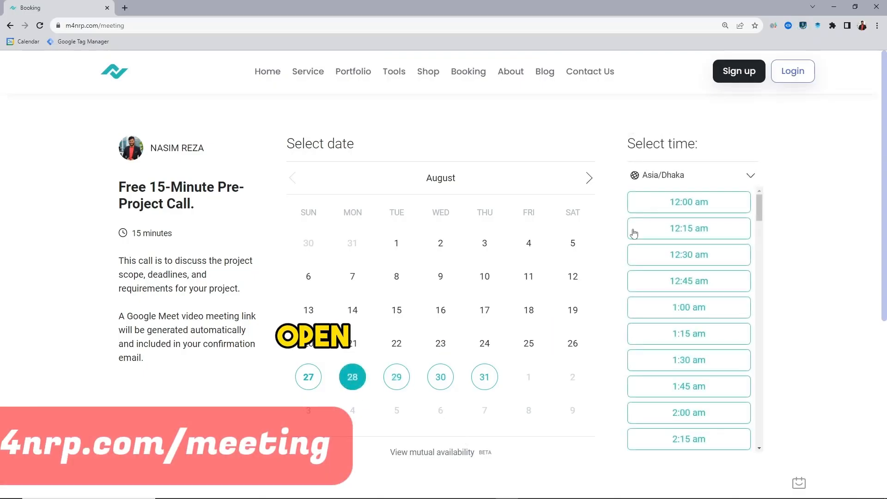
Select the 1:15 am slot on August 28 and start filling the confirm-booking form with 'asd'.
{"action": "left_click", "coordinate": [692, 176]}
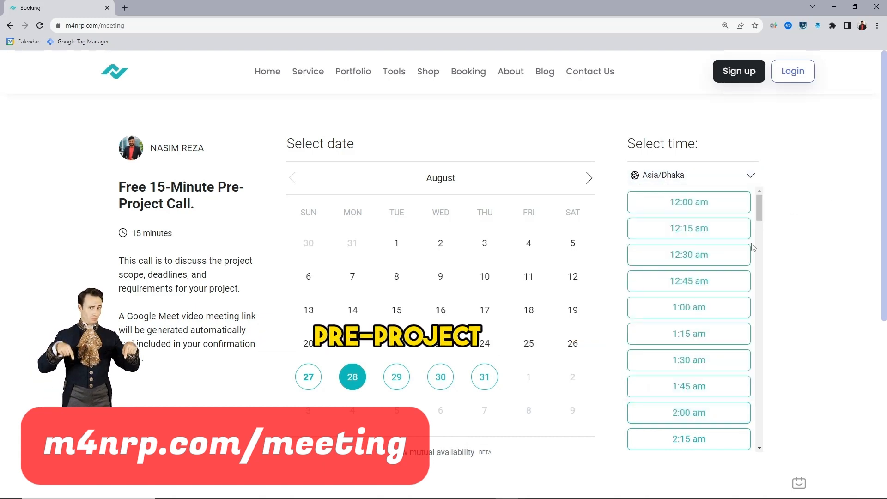
{"action": "left_click", "coordinate": [688, 333]}
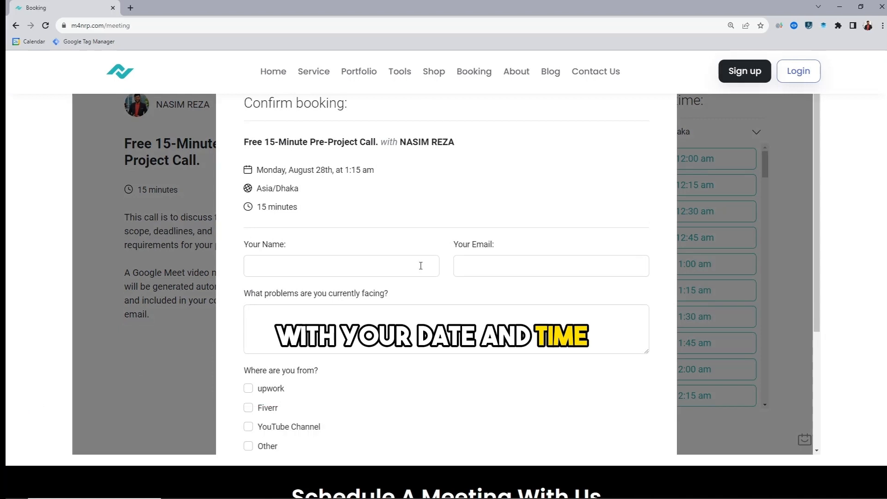
{"action": "type", "text": "asd"}
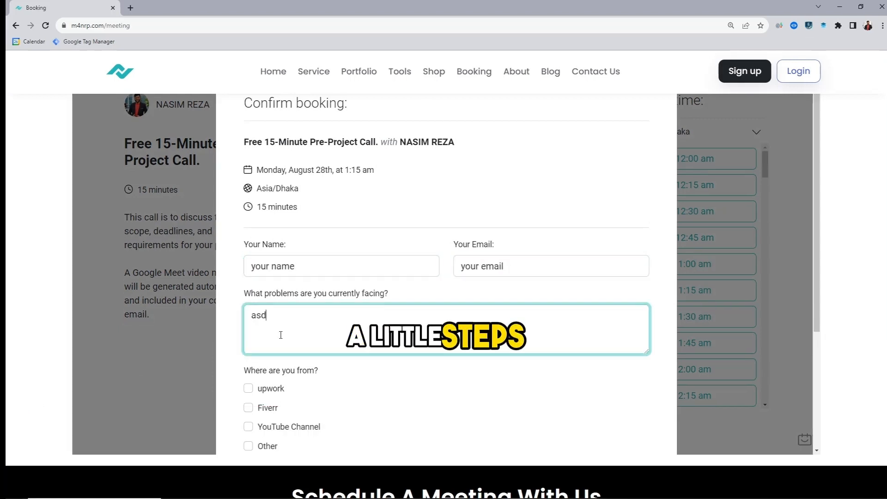